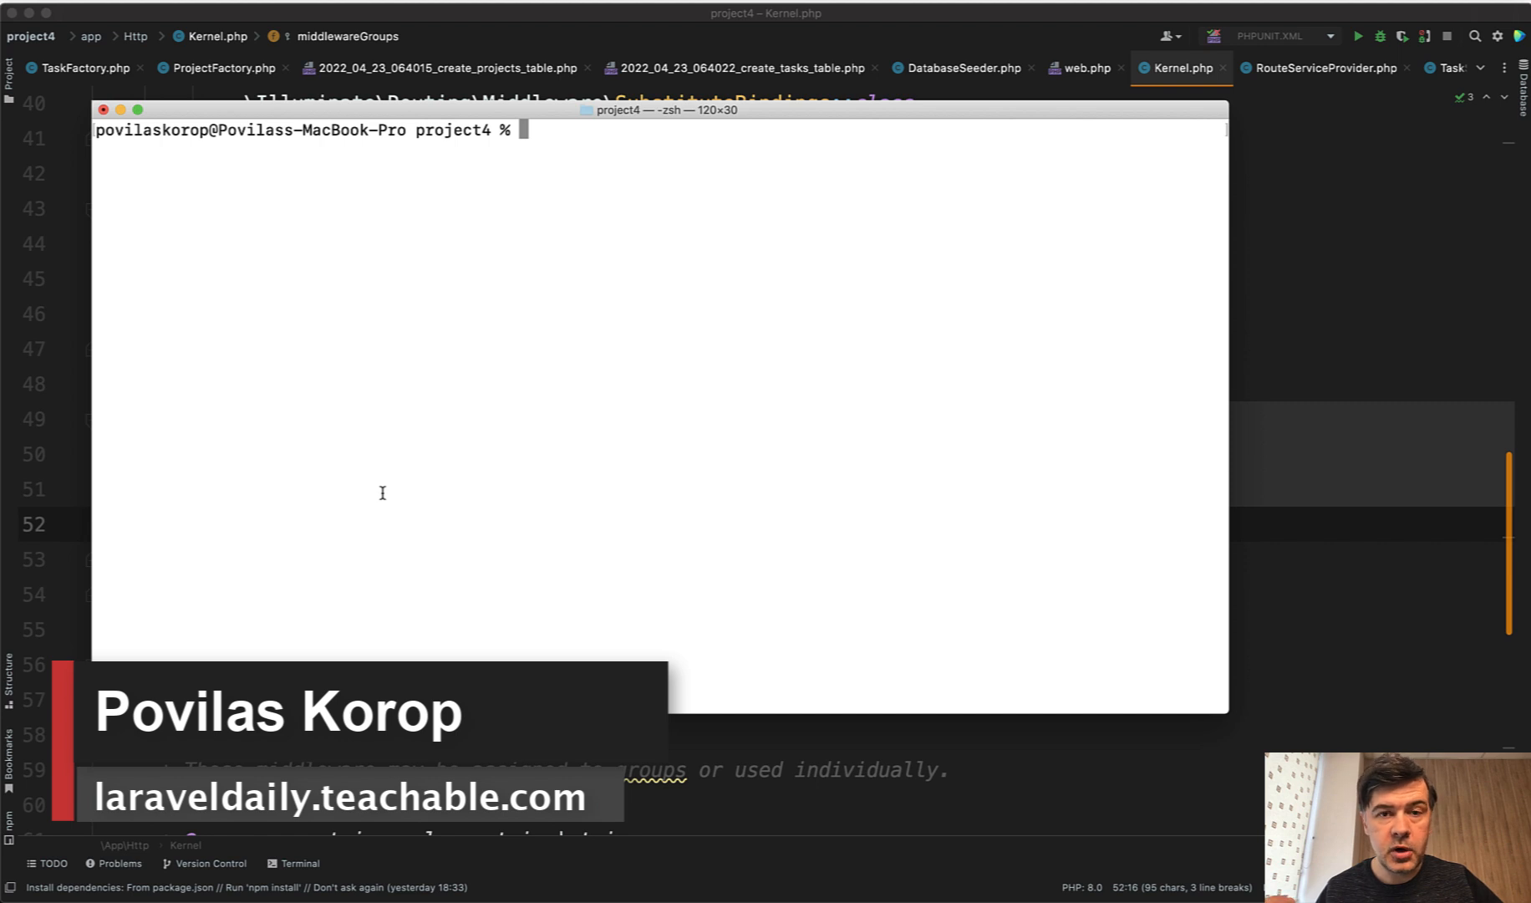
- Start a Laravel Tinker shell for project4 with php artisan tinker
type("php a")
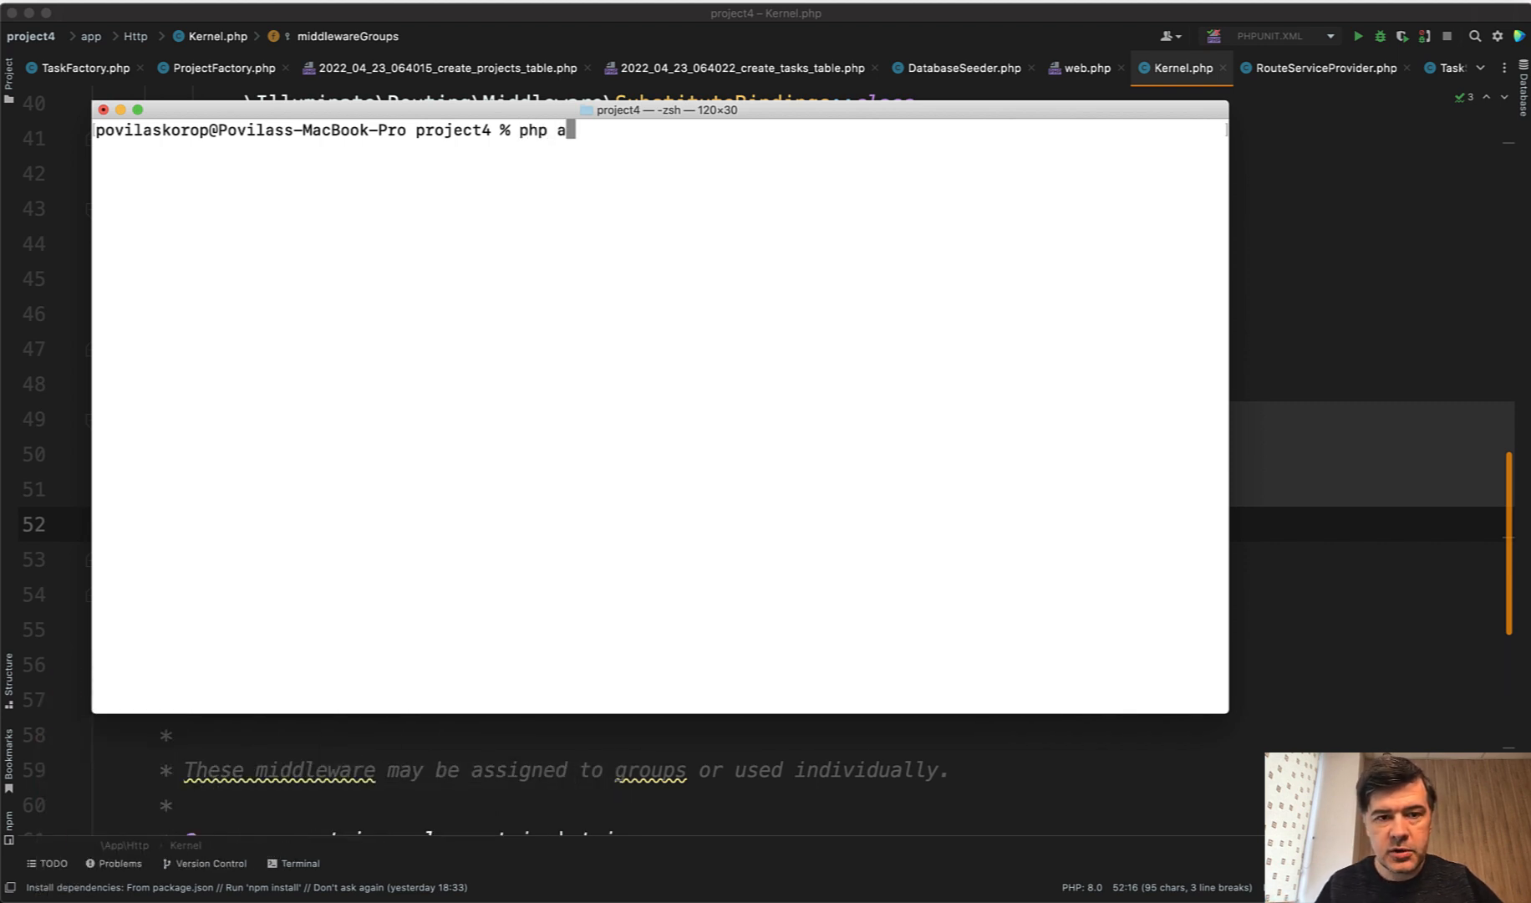
type("rtisan tinker")
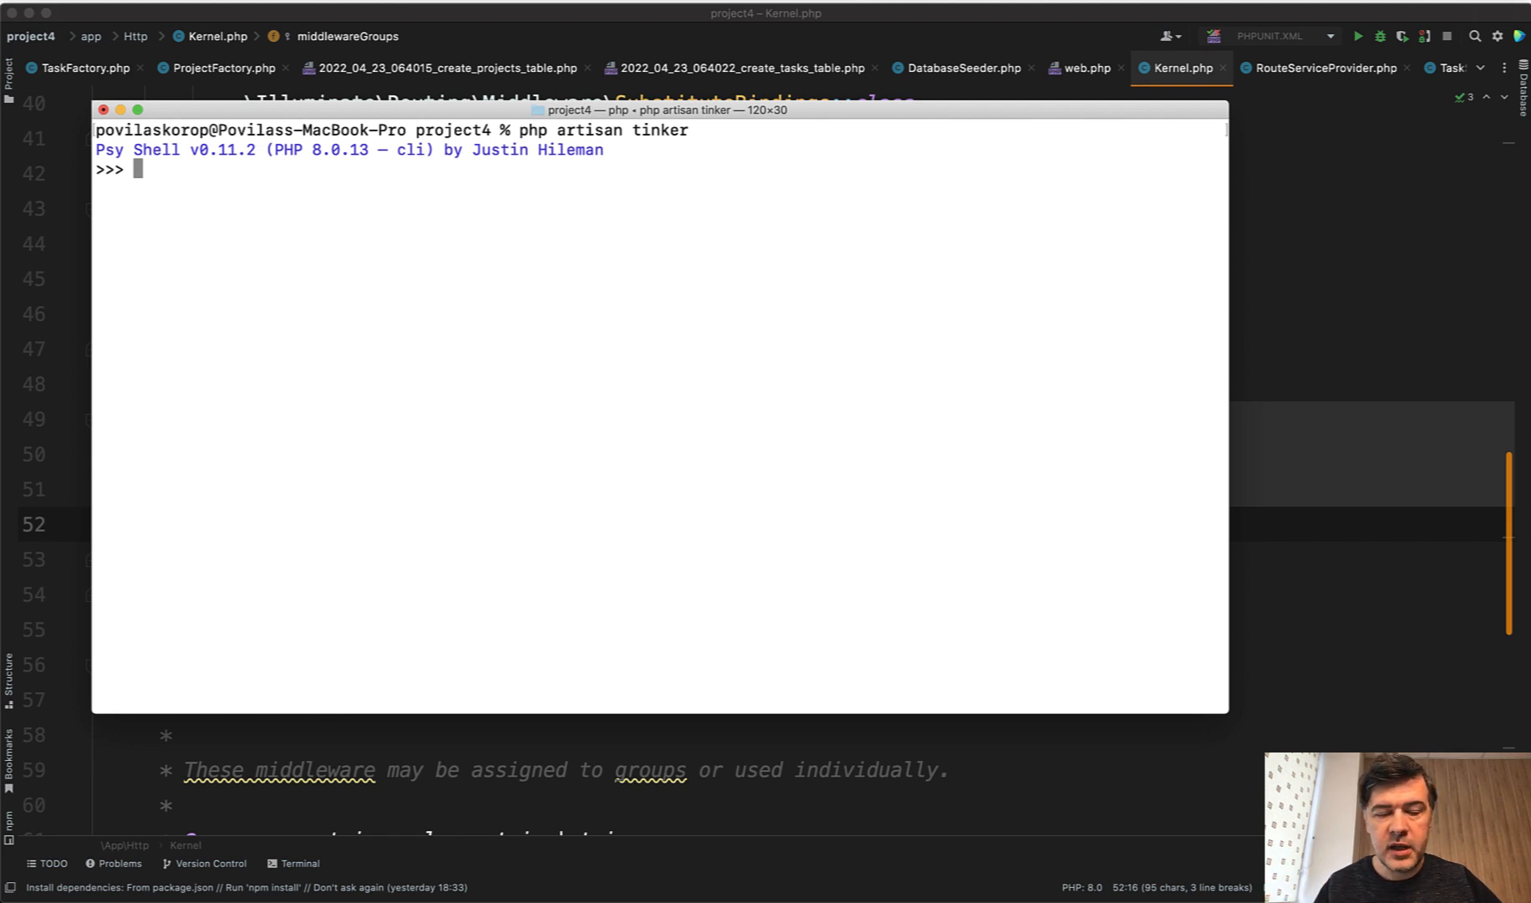
- Assign $now via now() and then via Carbon\Carbon::now(), getting 06:12:38 UTC
type("$now =")
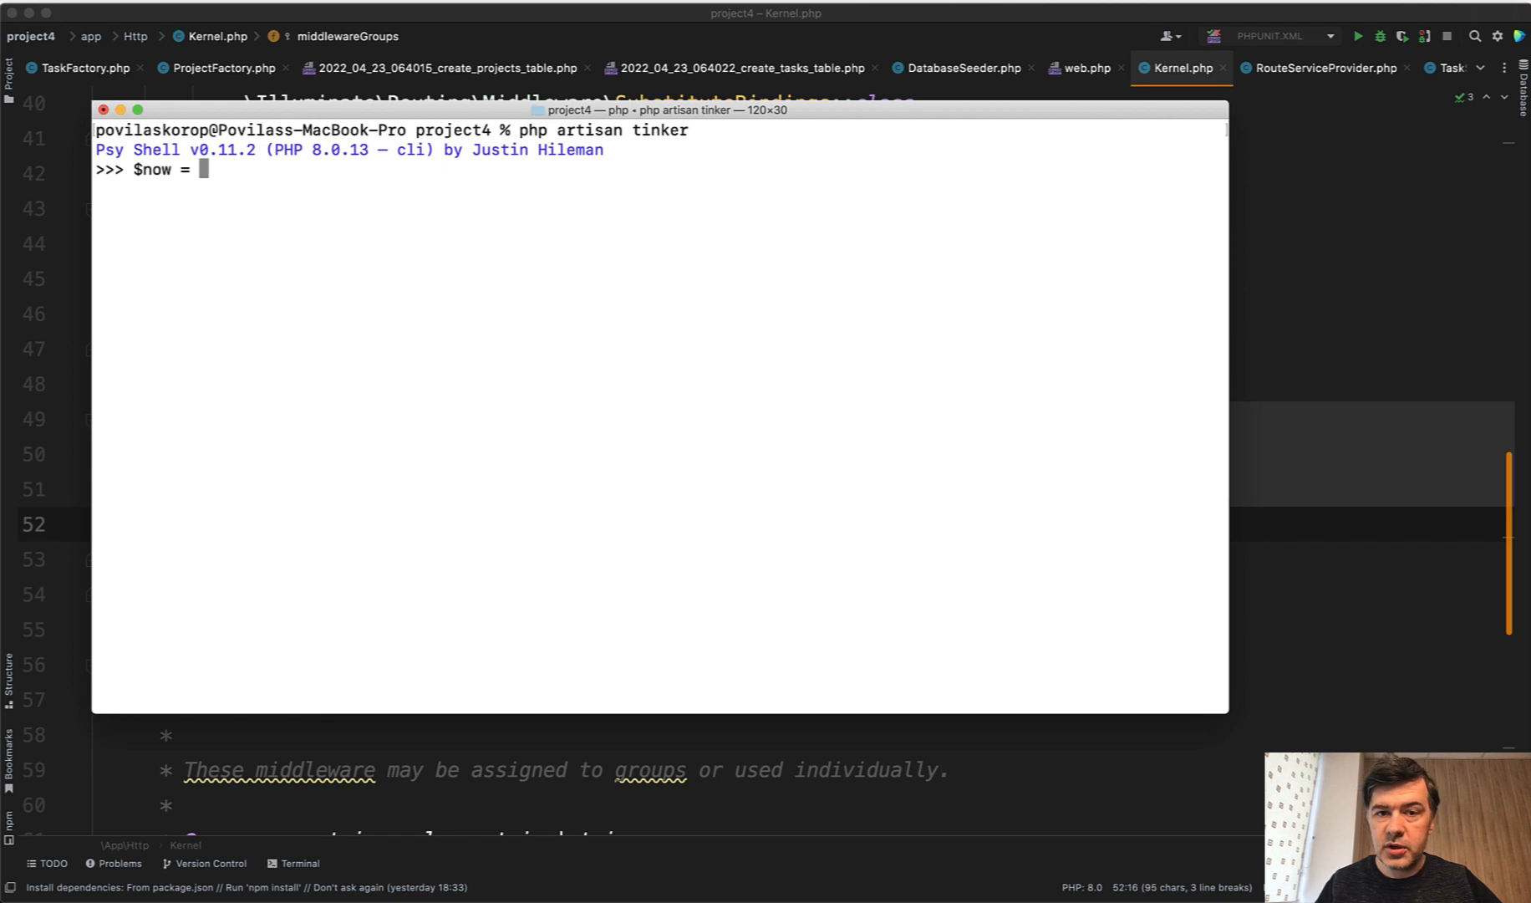
type("now();")
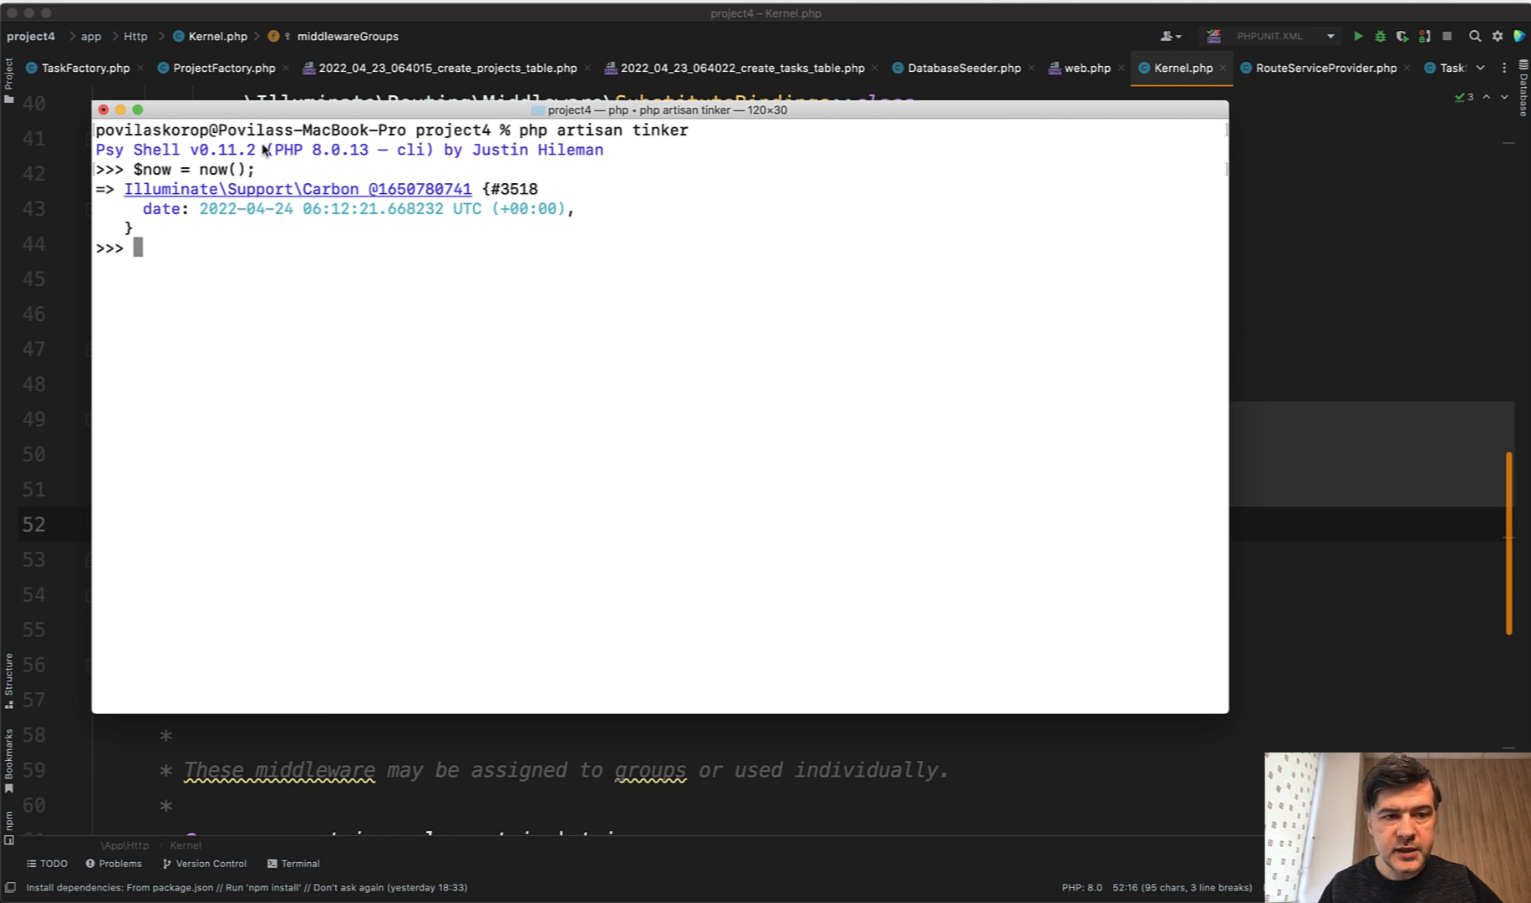
type("$now = now();")
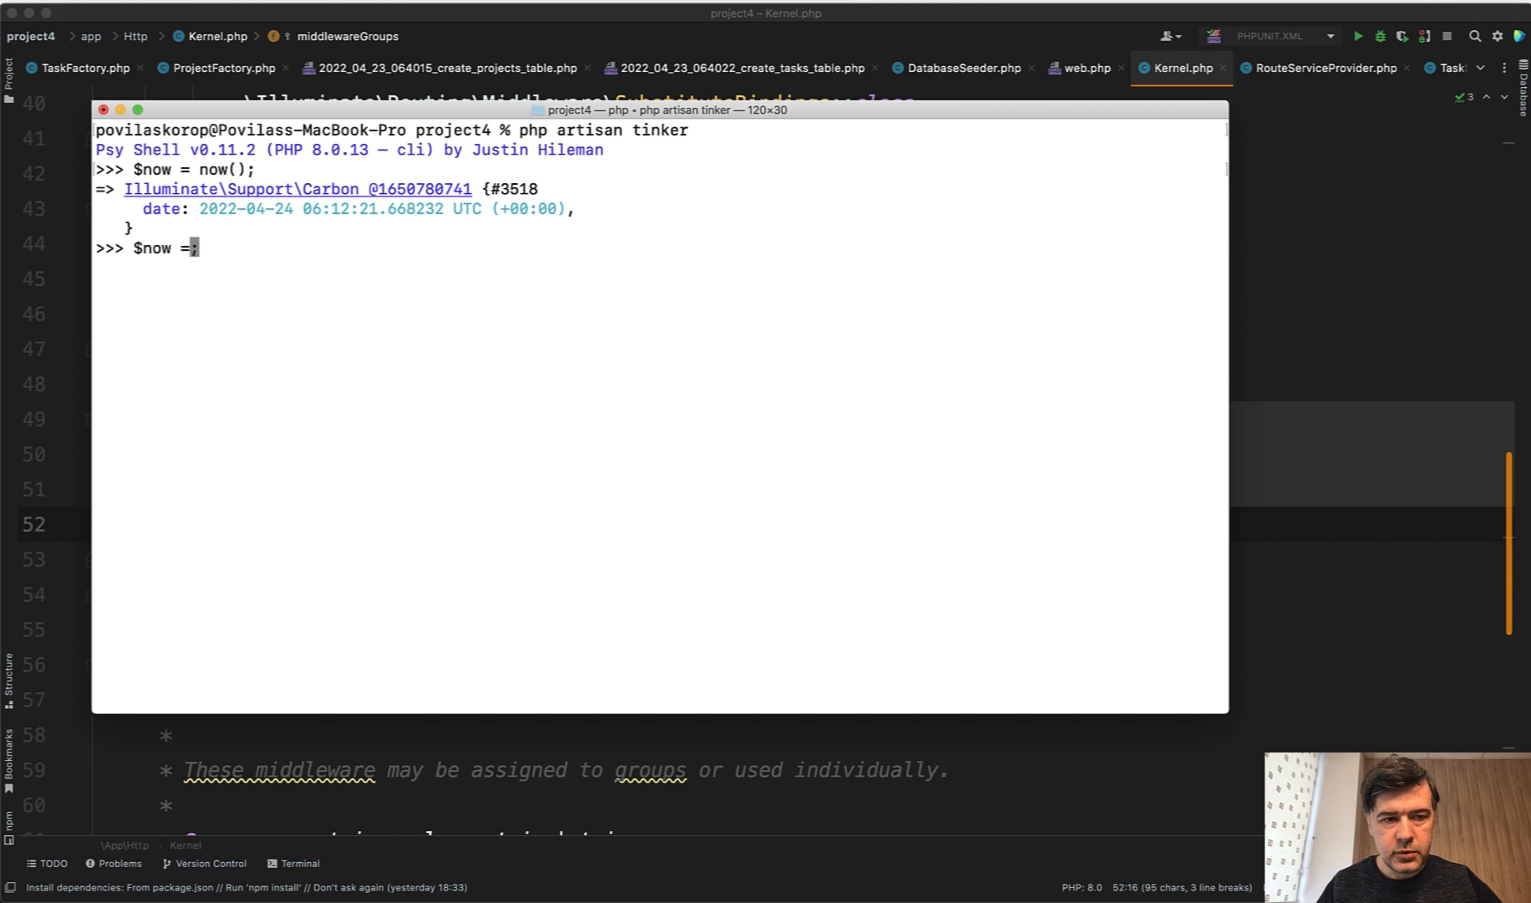
type("Carbon")
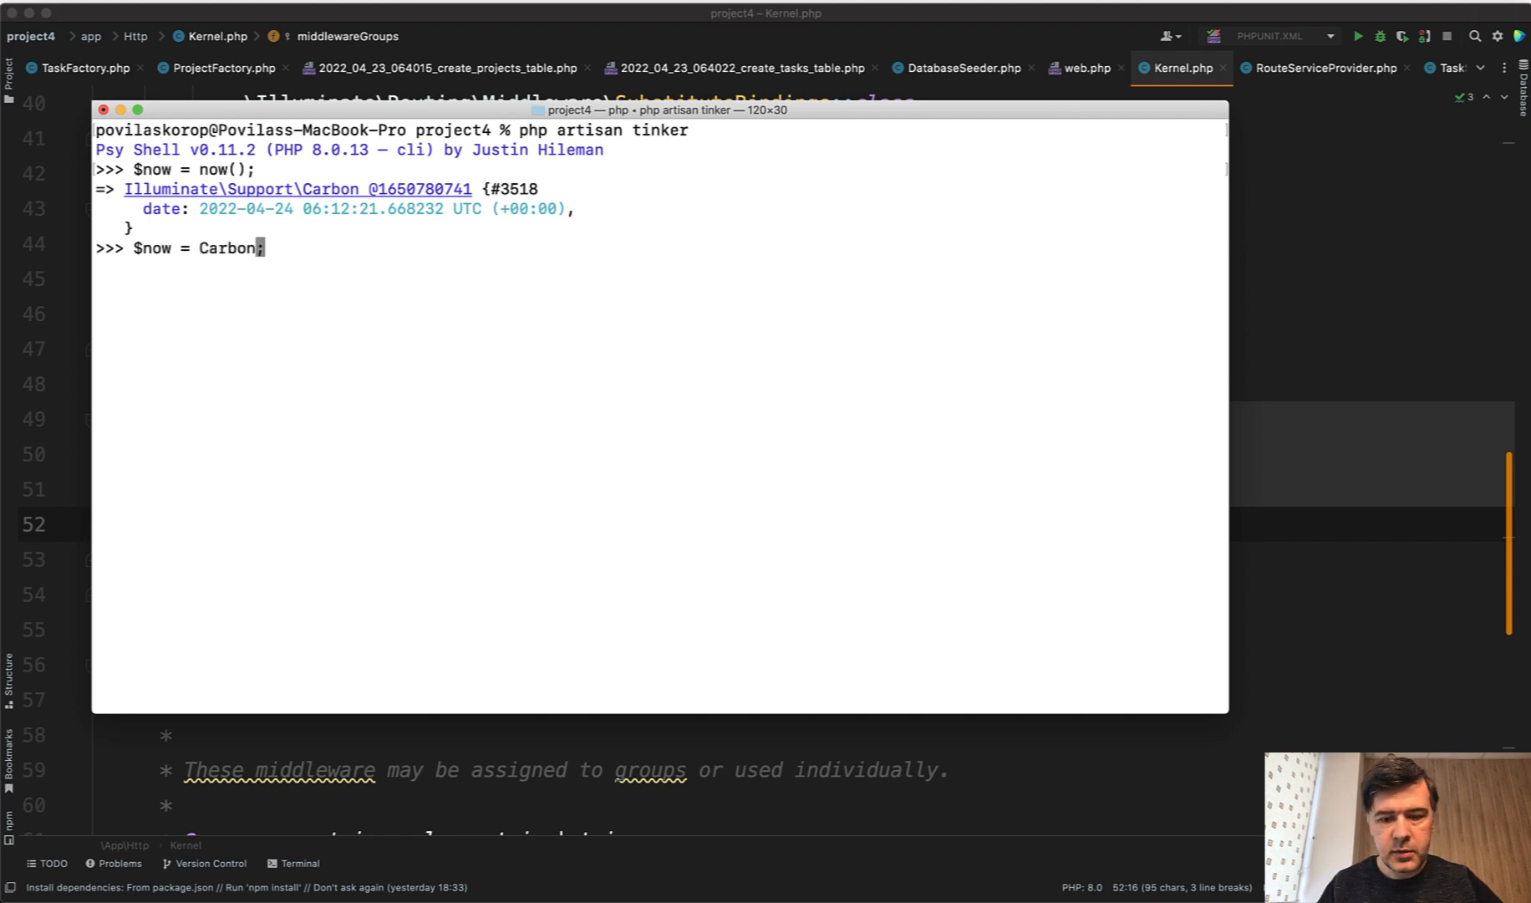
type("\\Carbon::now(")
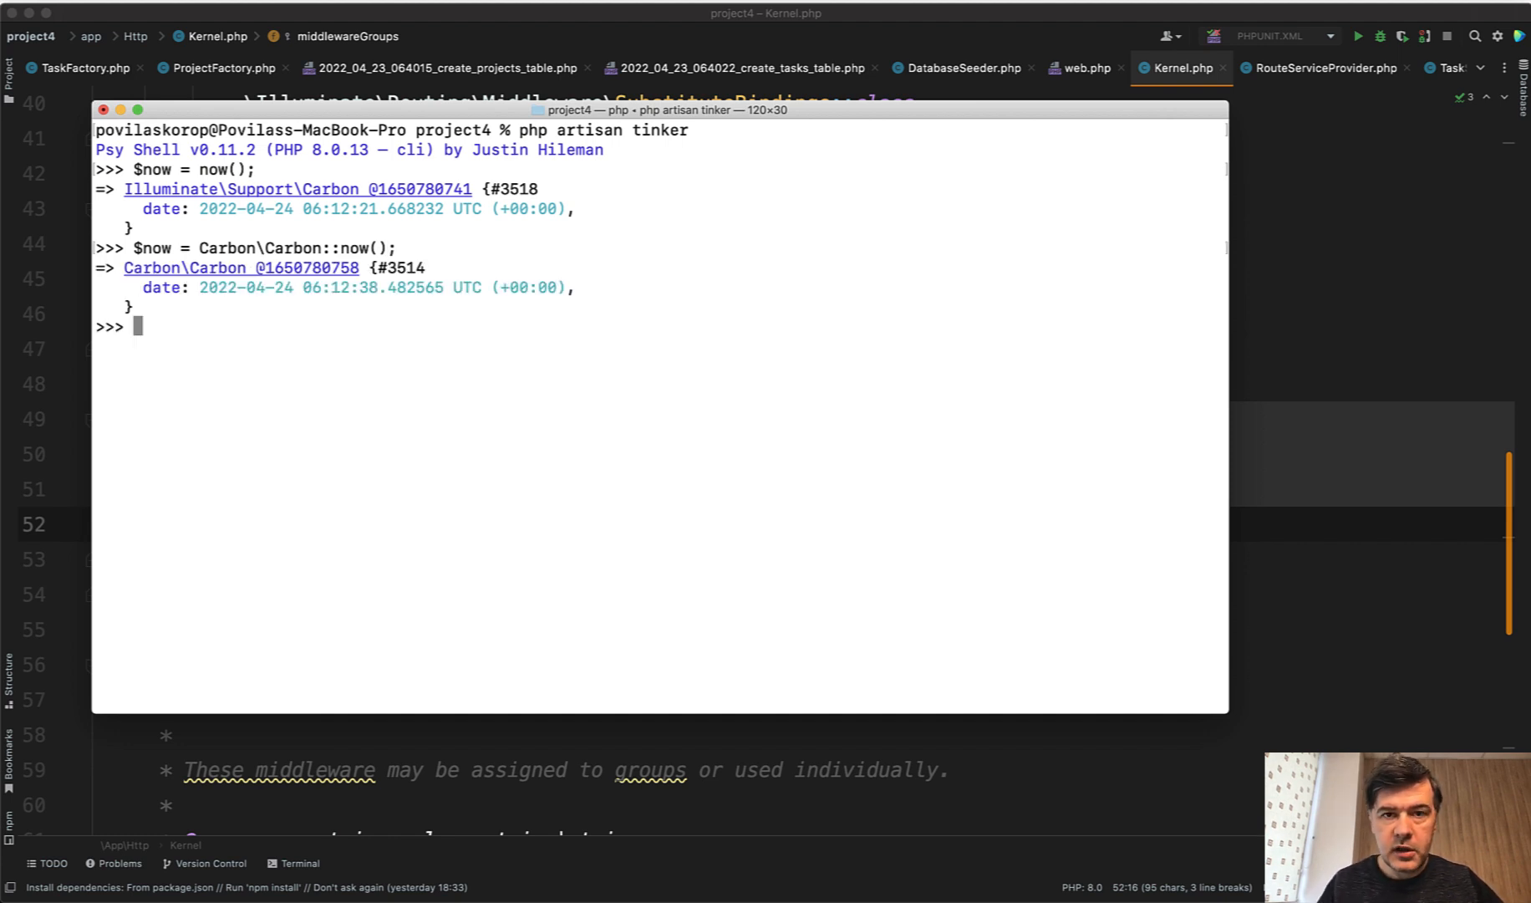
- Assign $threeHoursLater = $now->addHours(3), getting 09:12:38
type("$three")
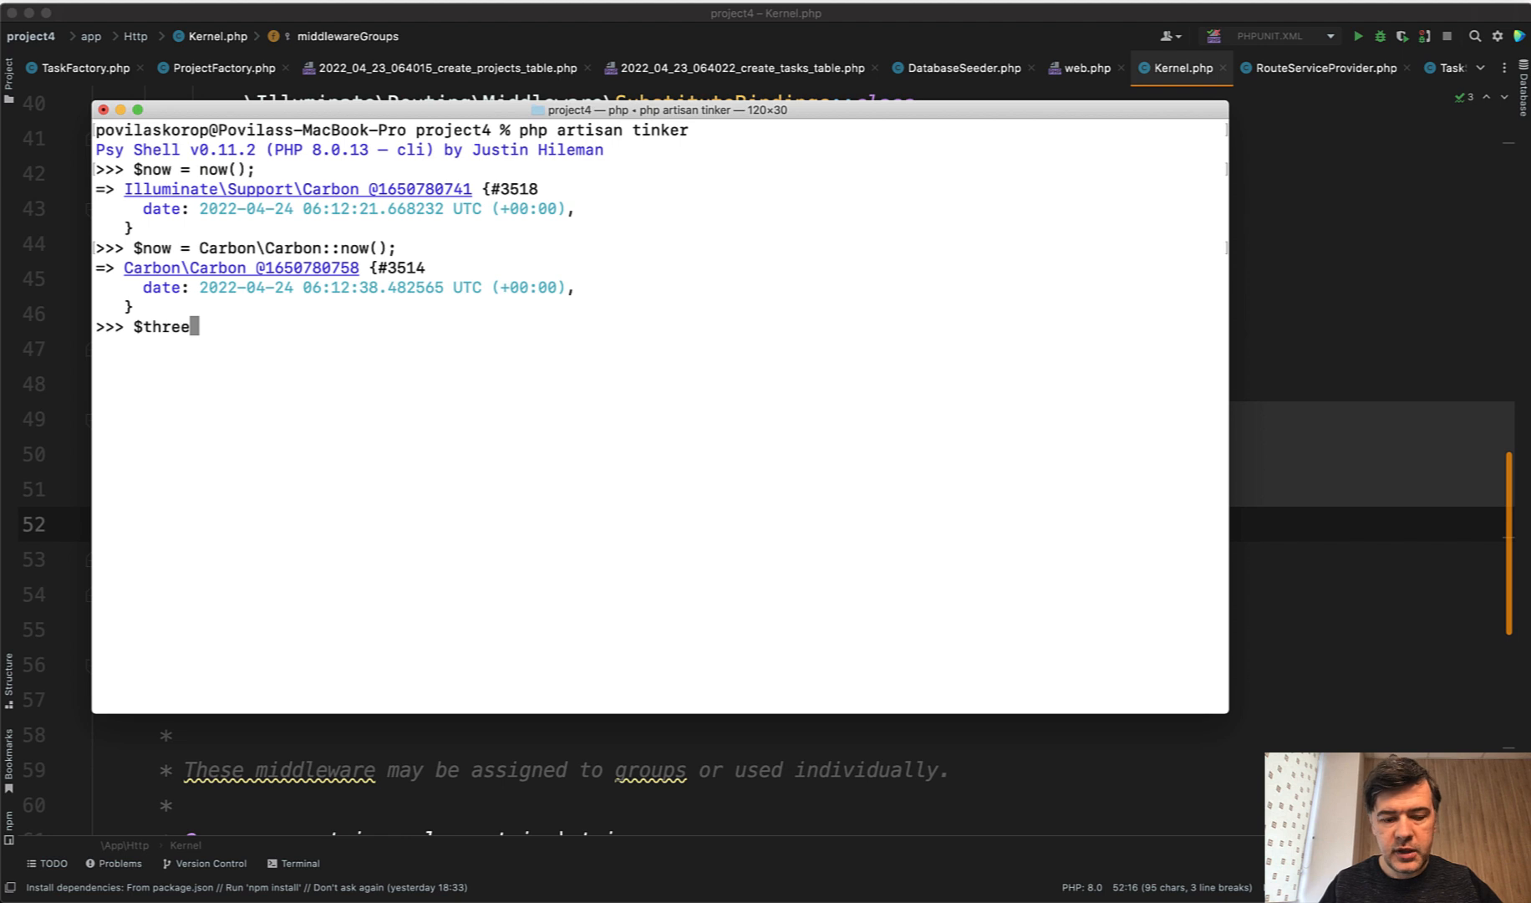
type("HoursLater =")
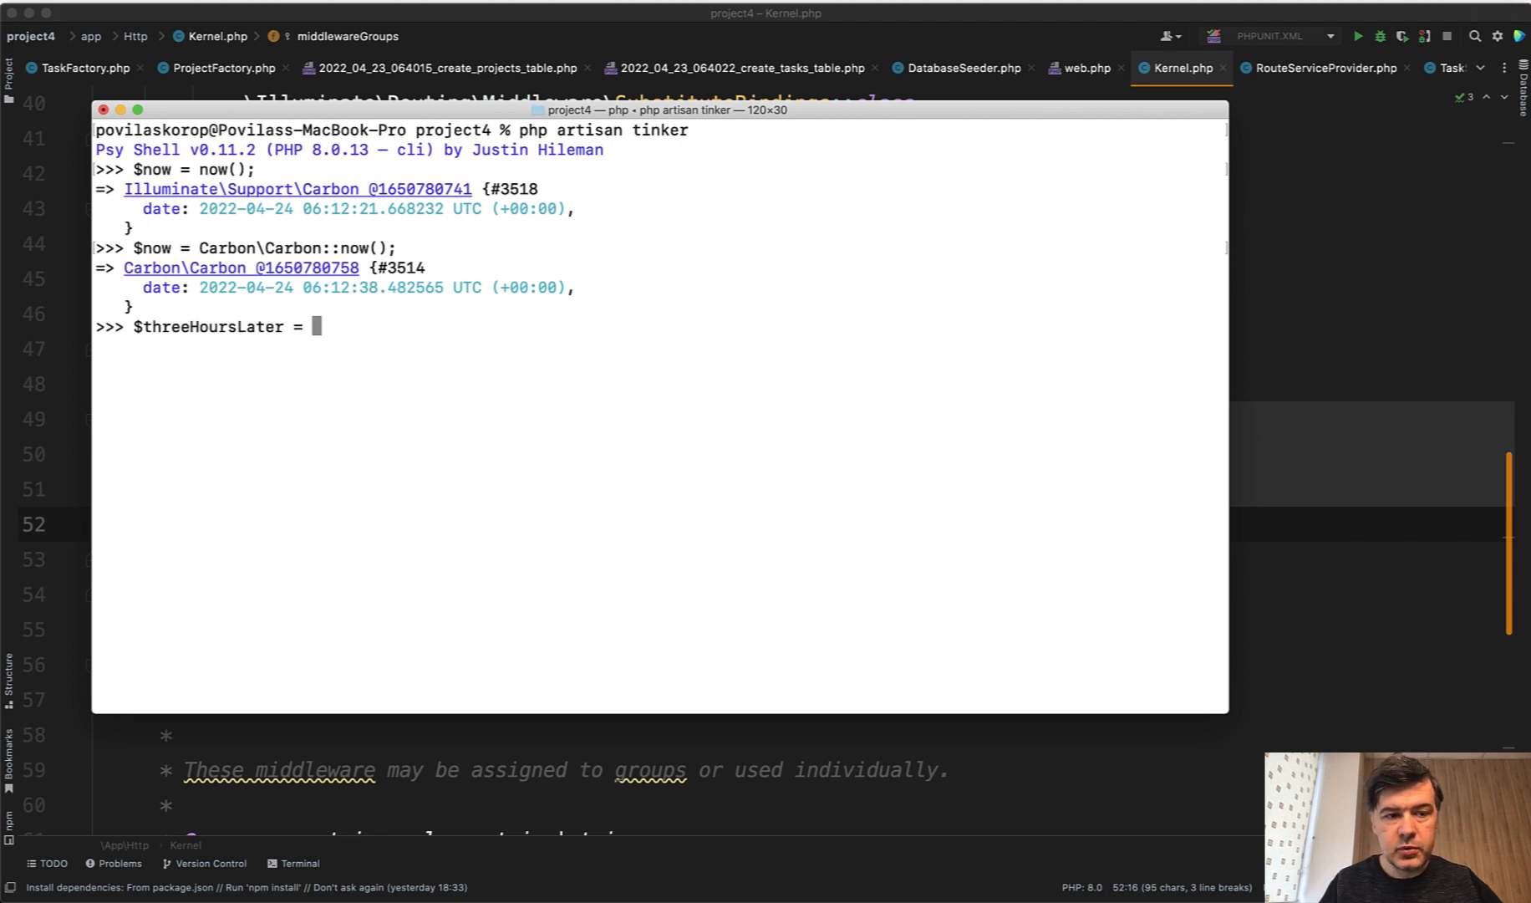
type("$now->add")
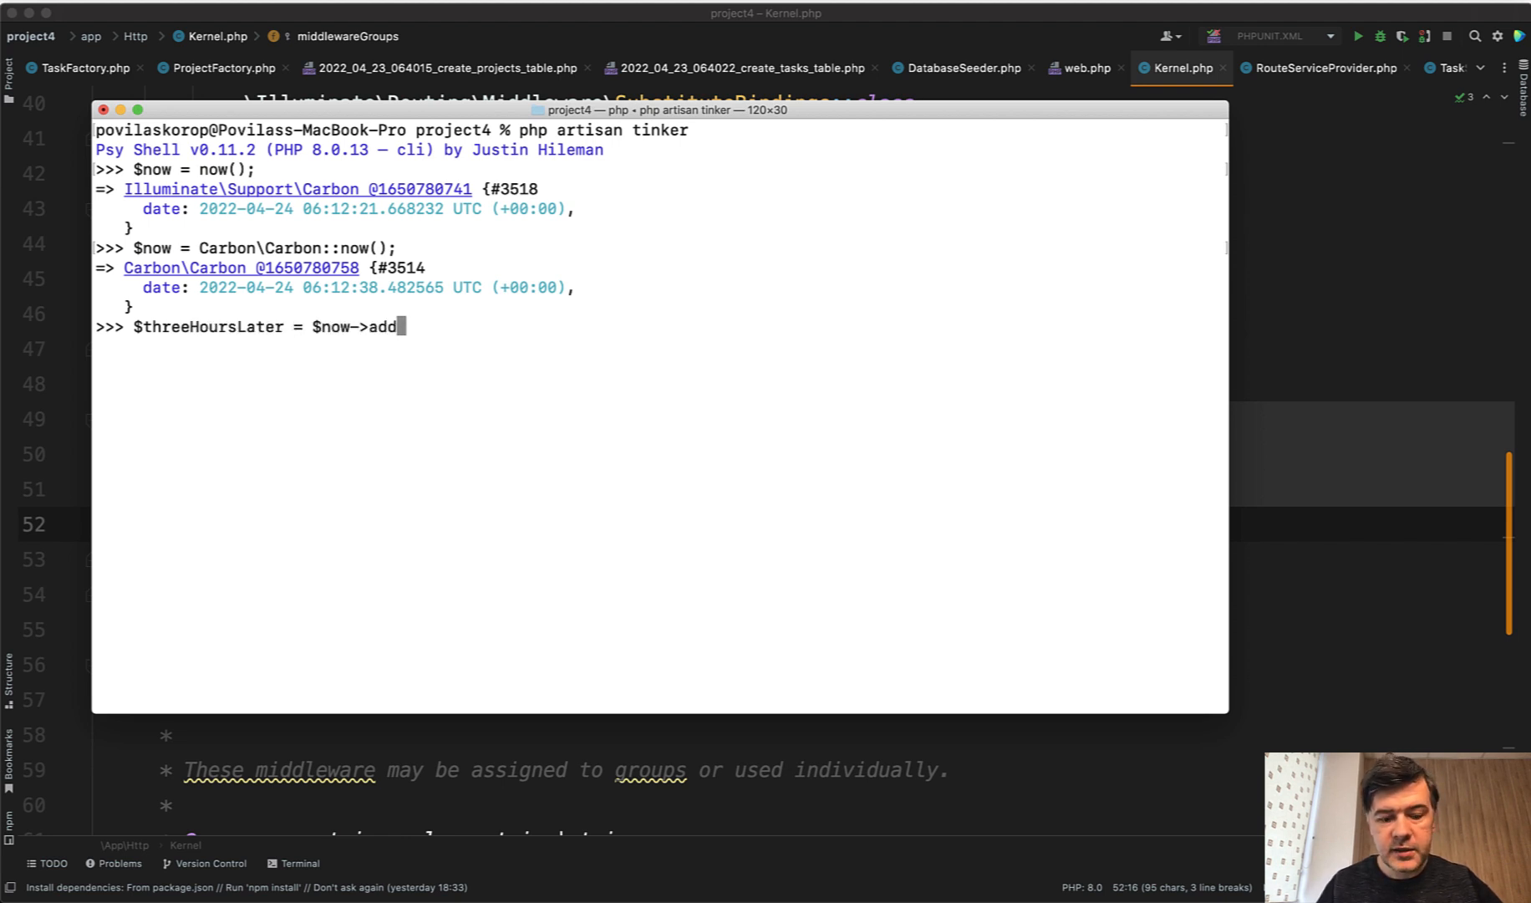
type("Hours(3);")
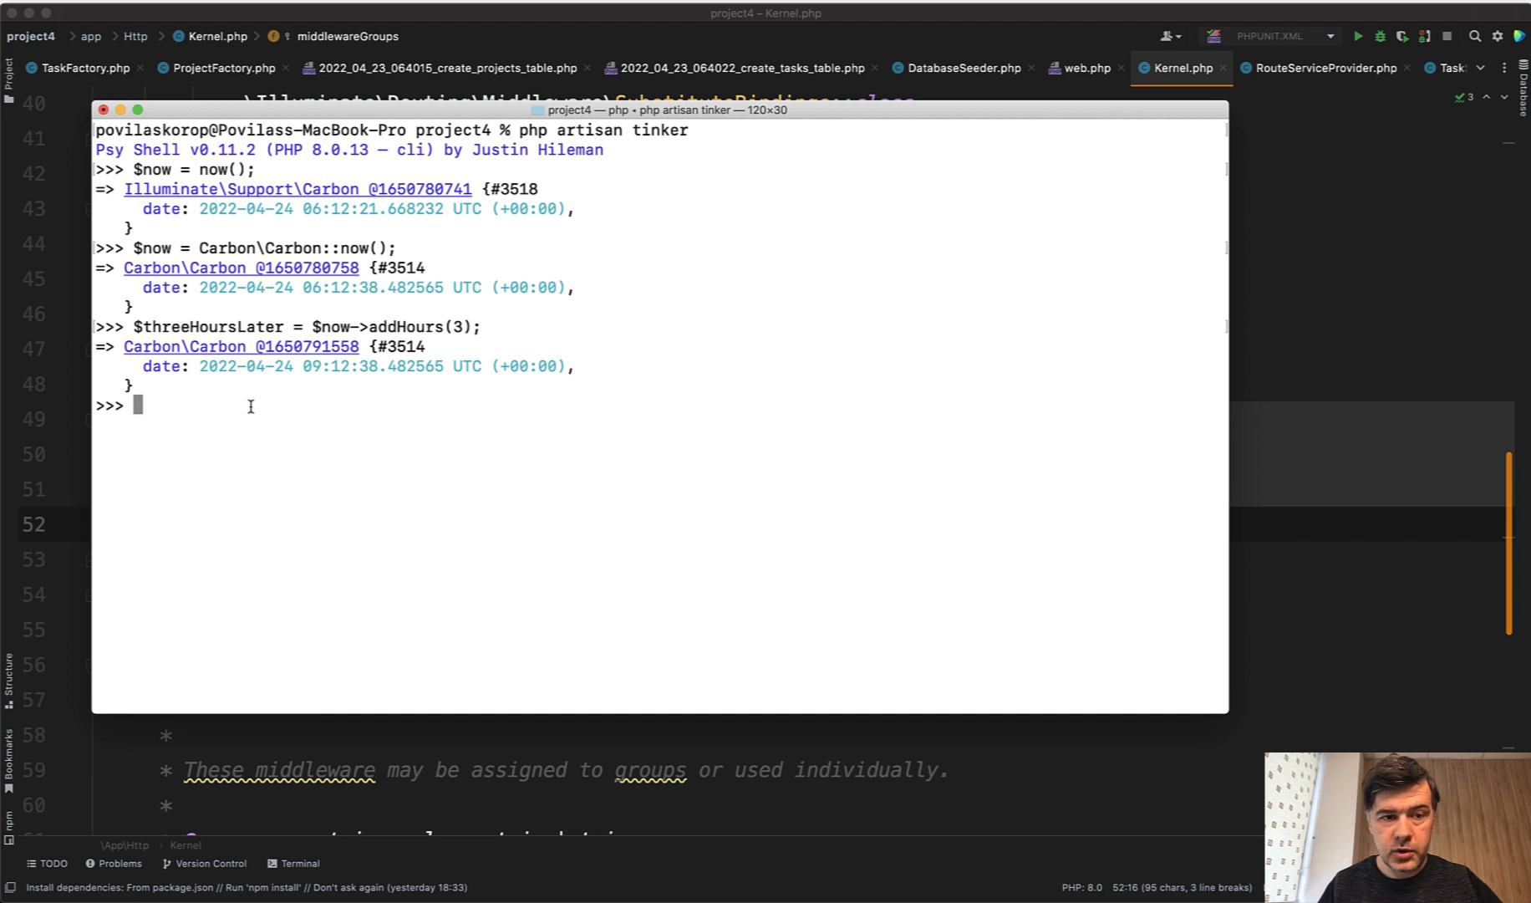
- Assign $fourHoursLater = $now->addHours(4), getting 13:12:38 and revealing the mutation
type("$fourH")
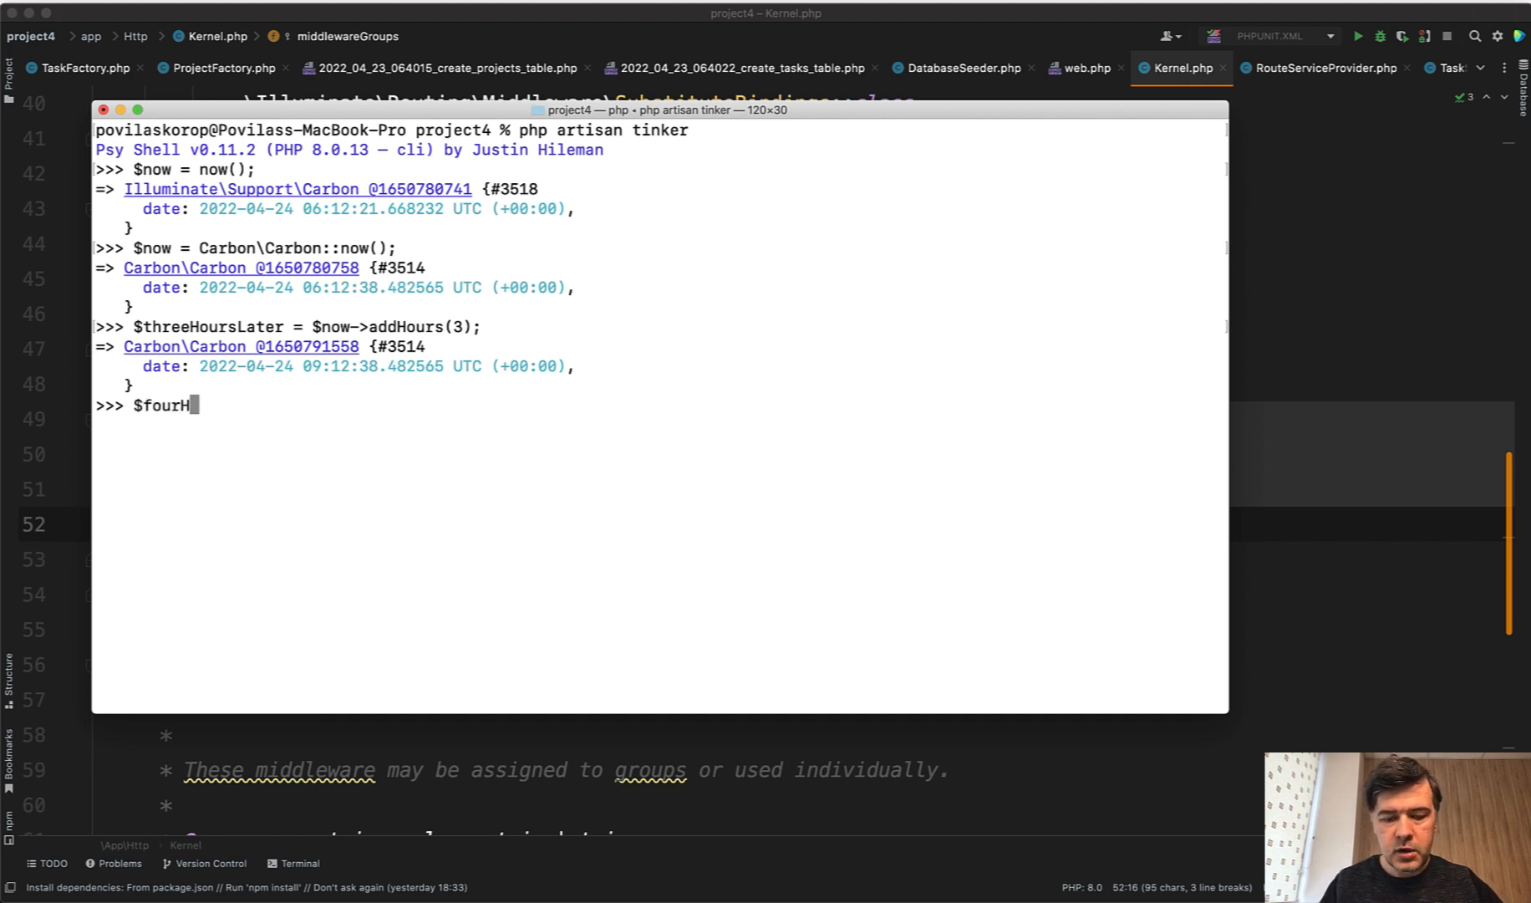
type("oursLater =")
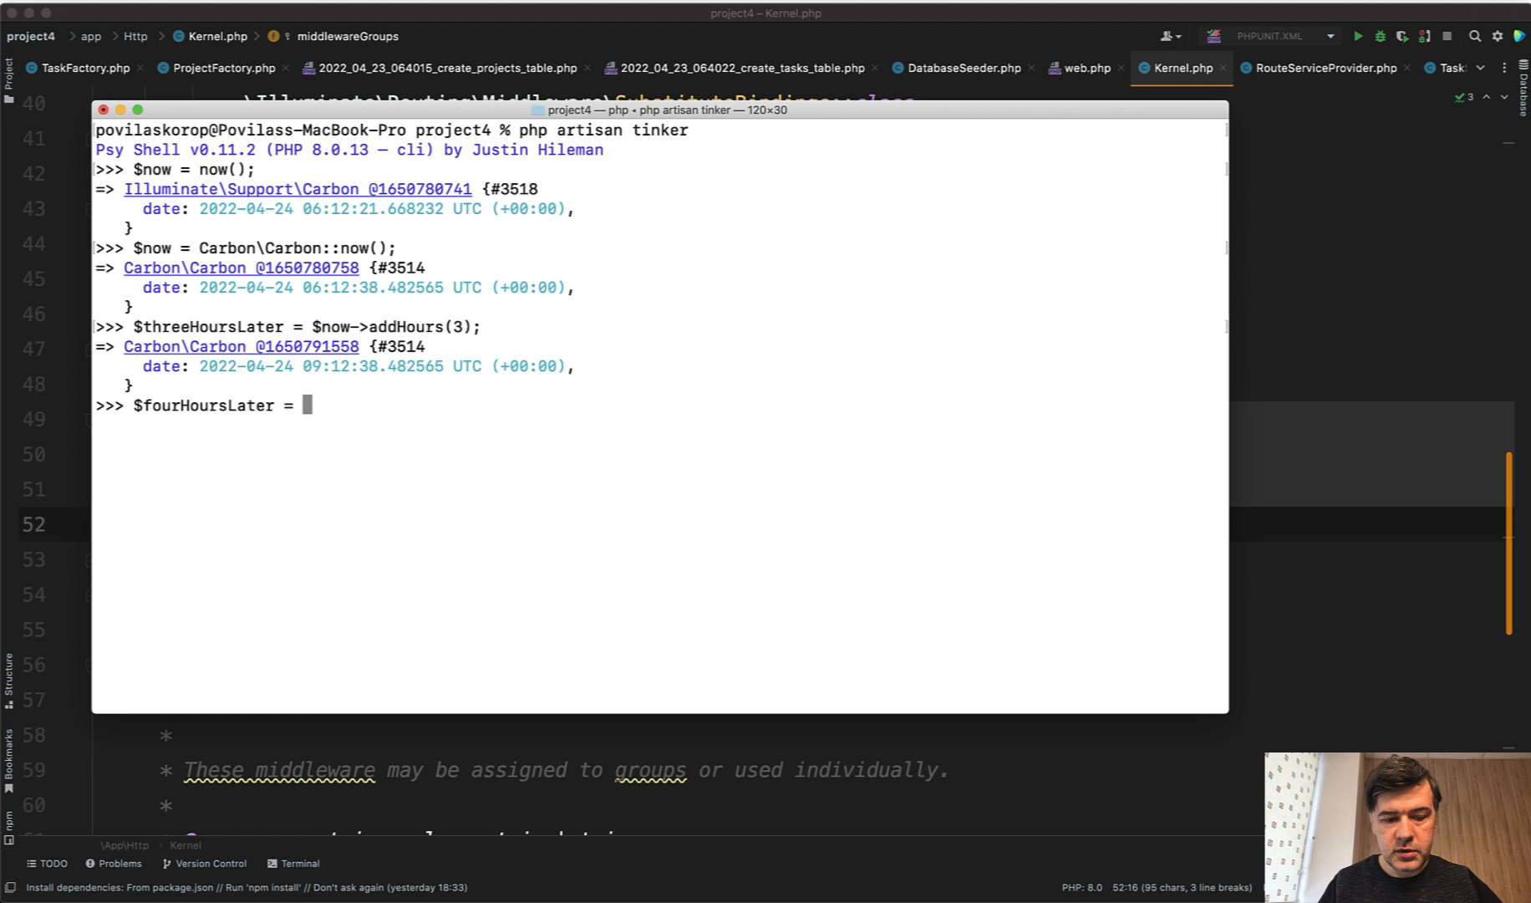
type("$now->add")
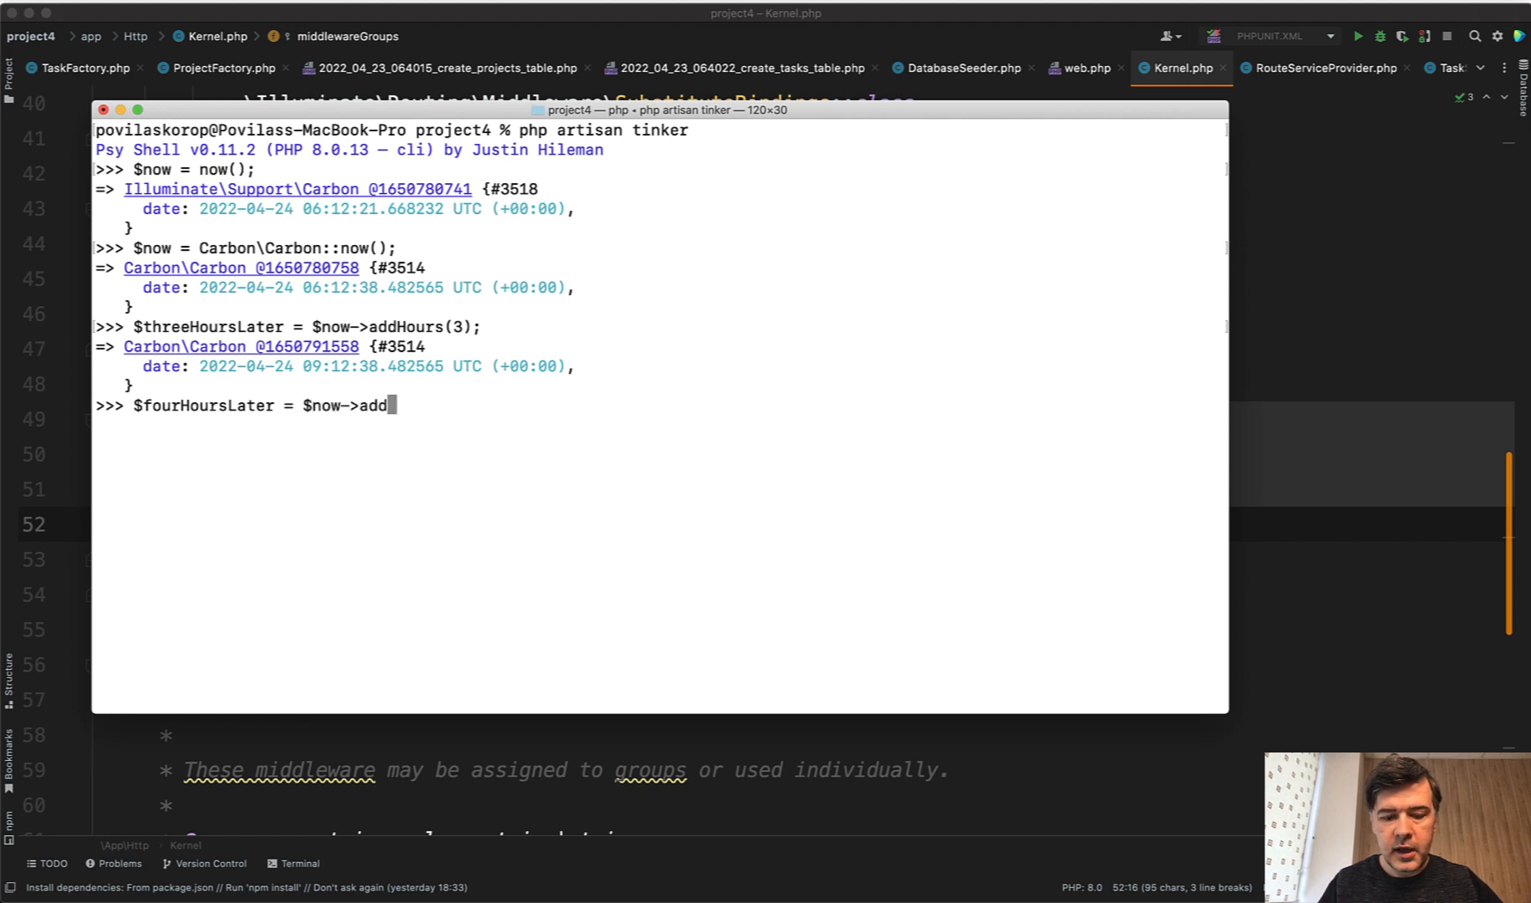
type("Hours(4);")
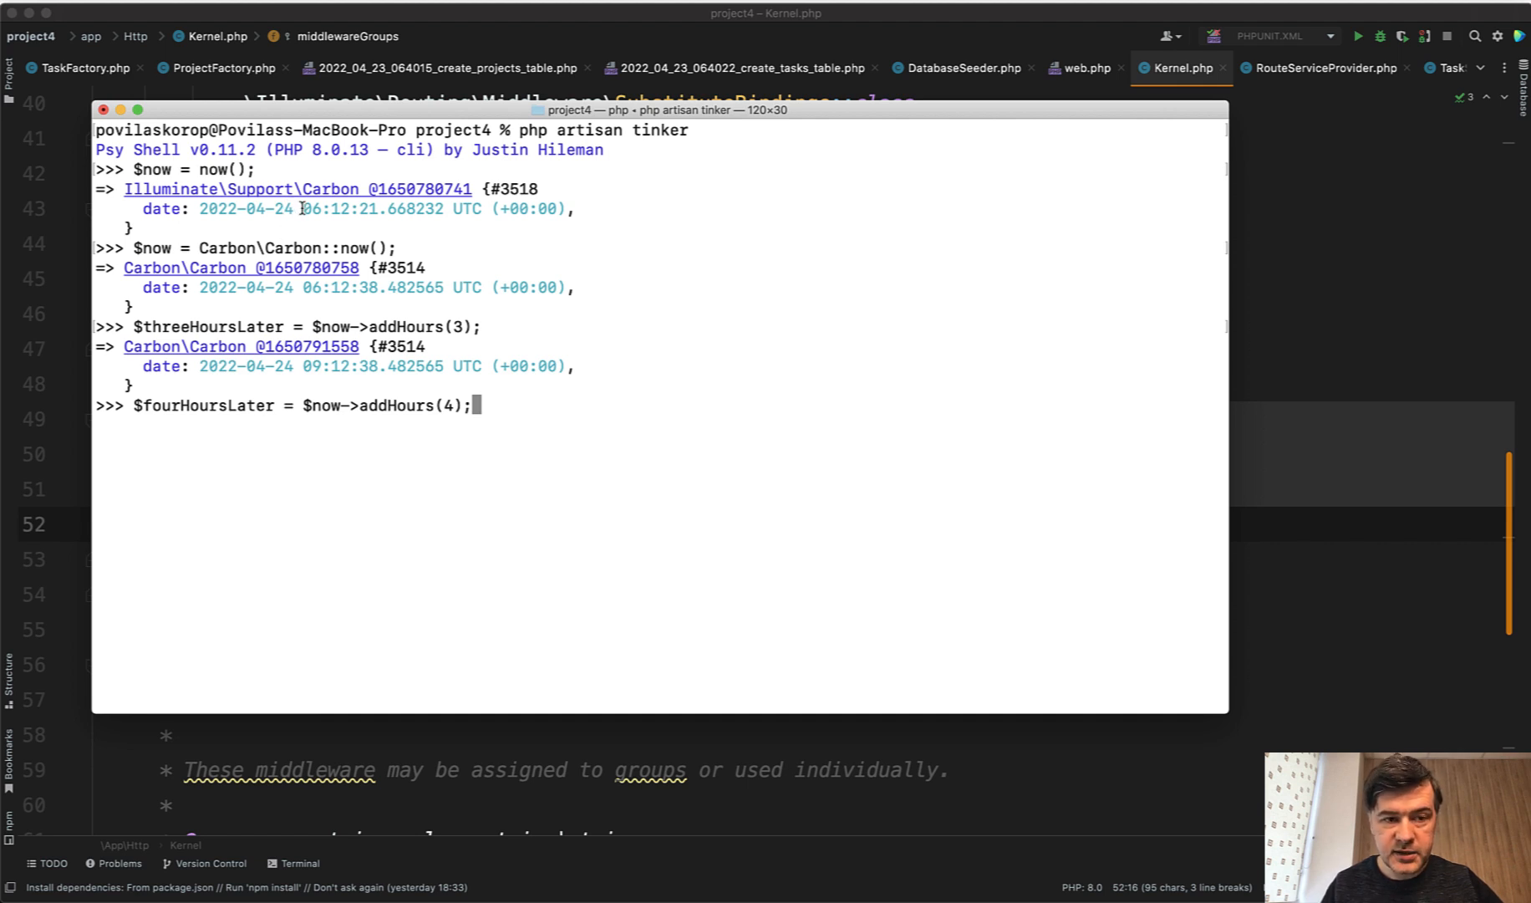
key("enter")
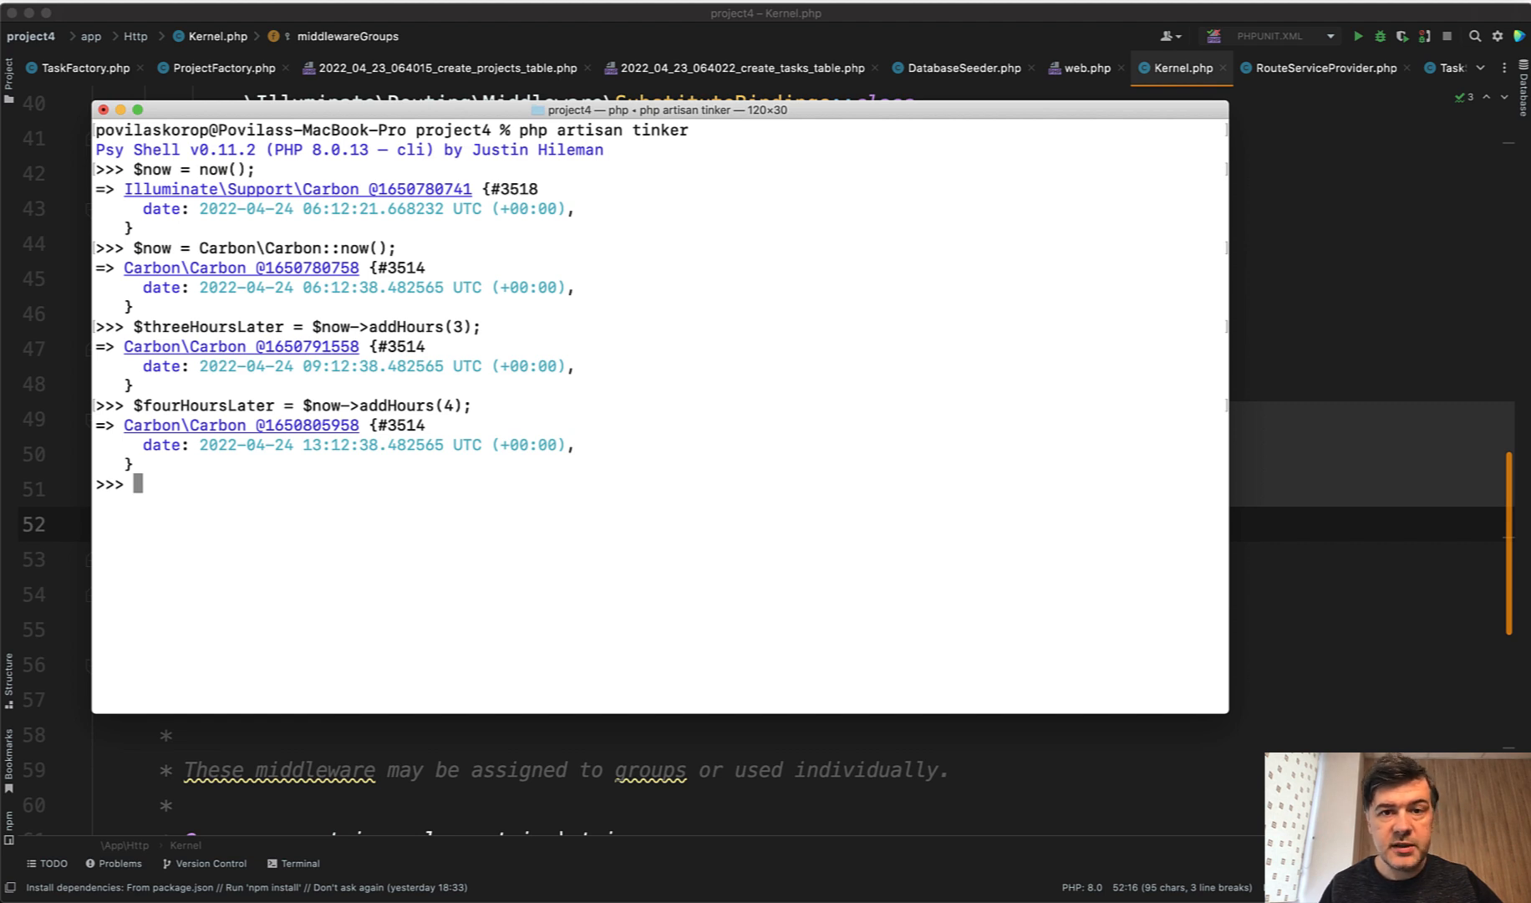
mouse_move(308, 517)
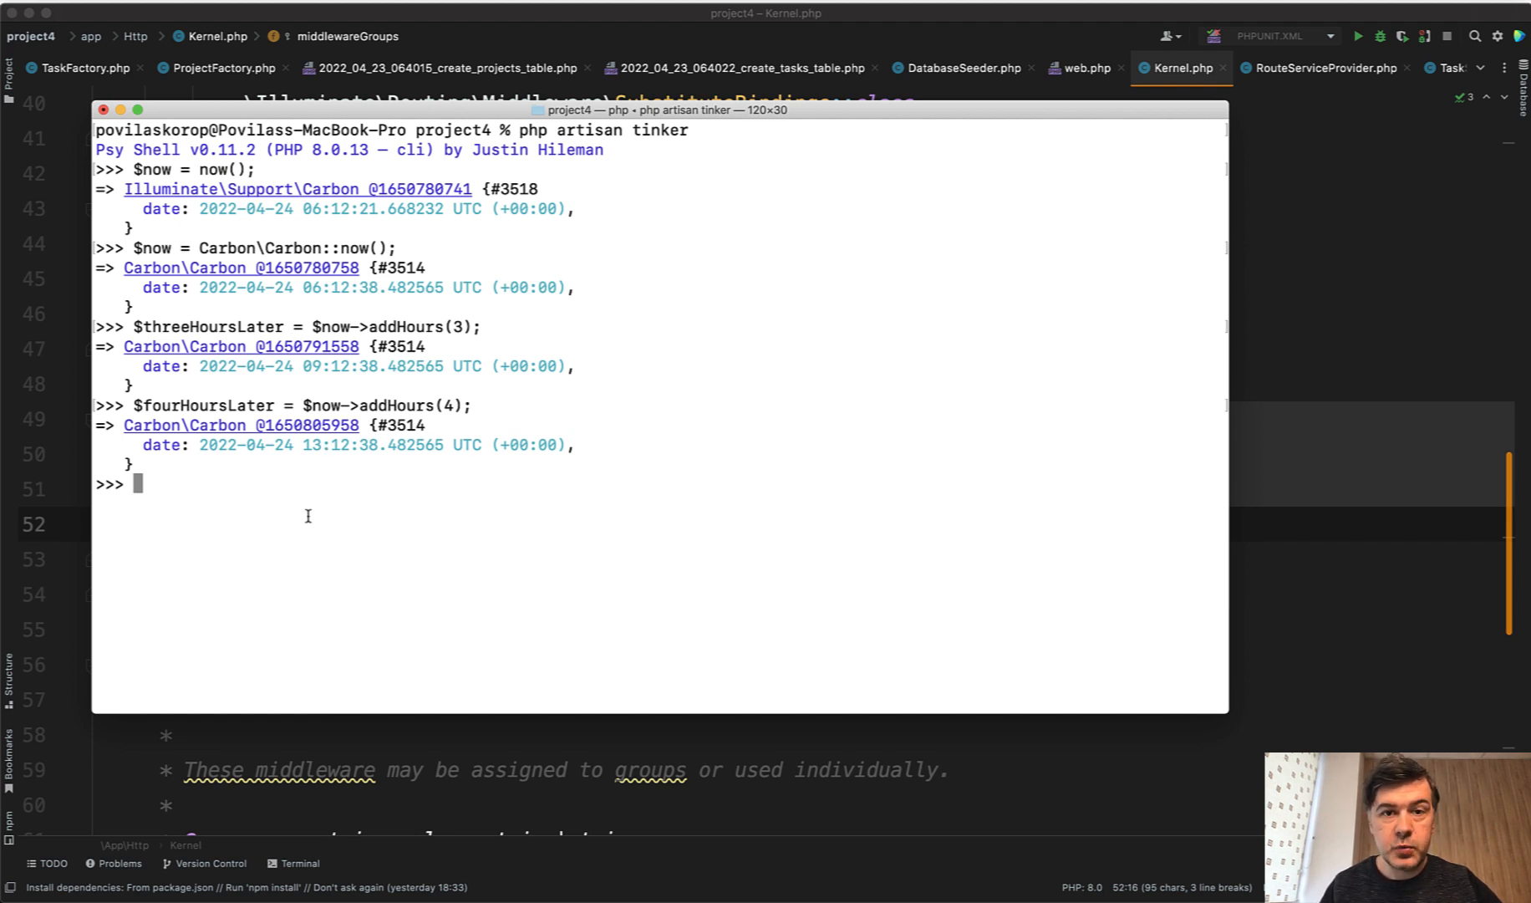
mouse_move(353, 525)
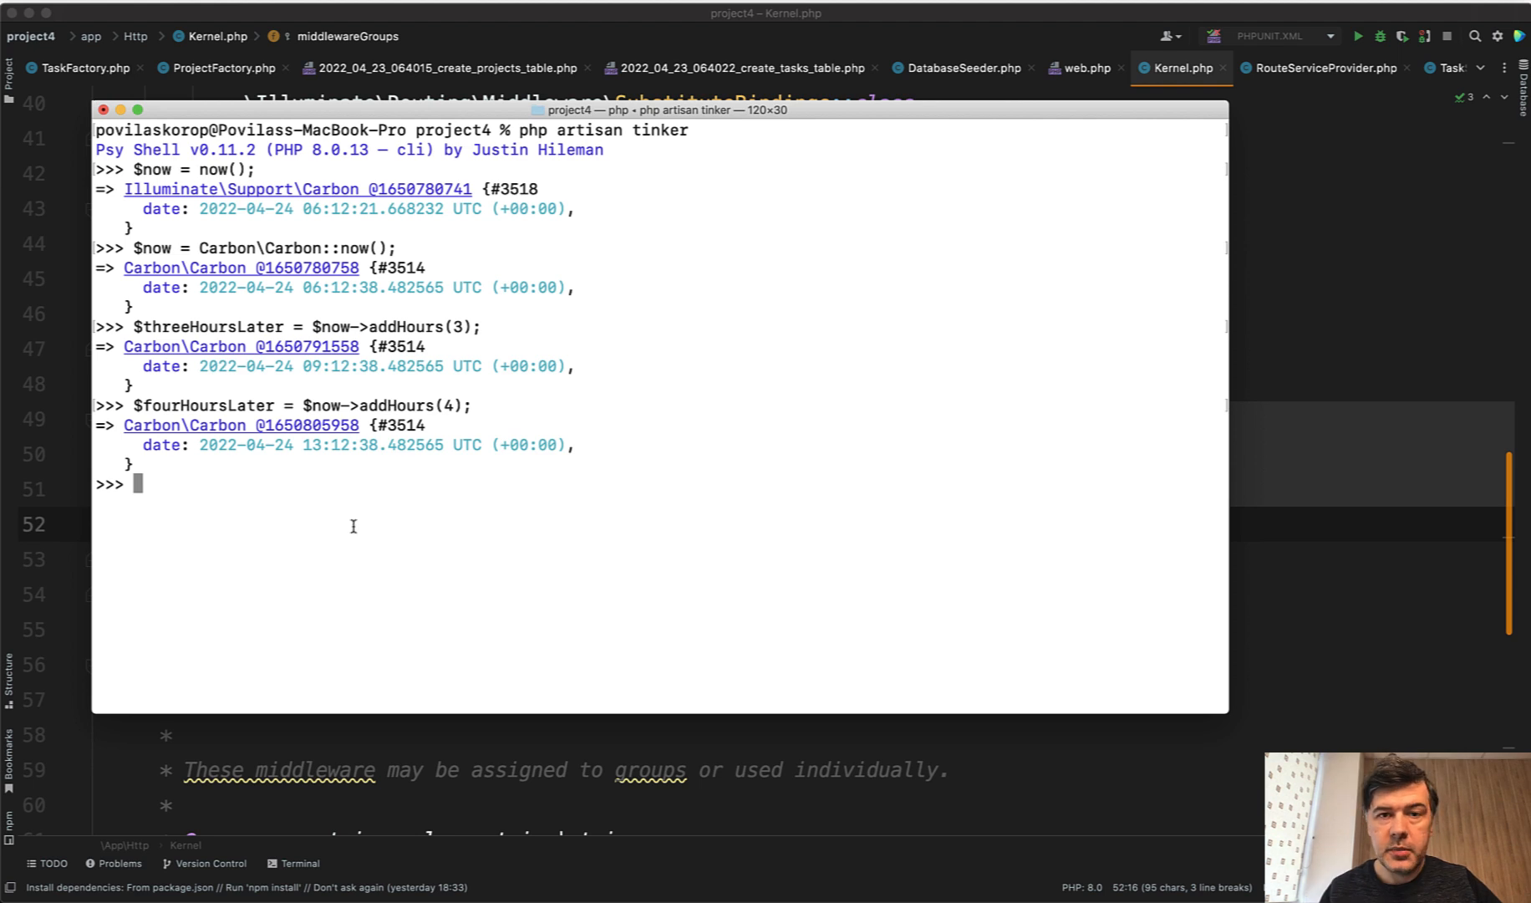
mouse_move(369, 450)
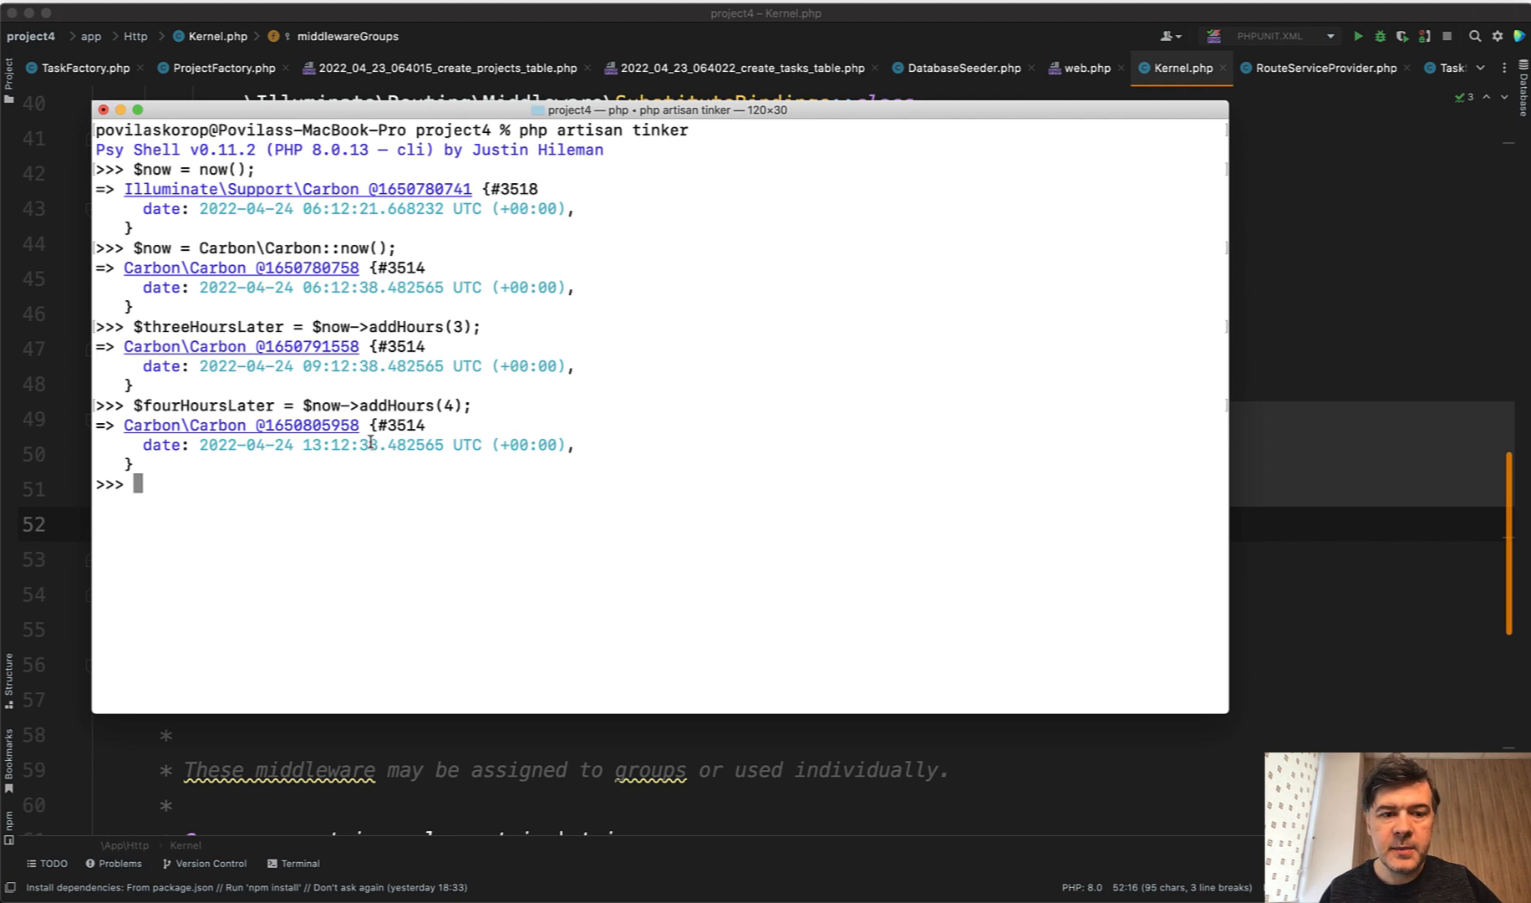
double_click(211, 326)
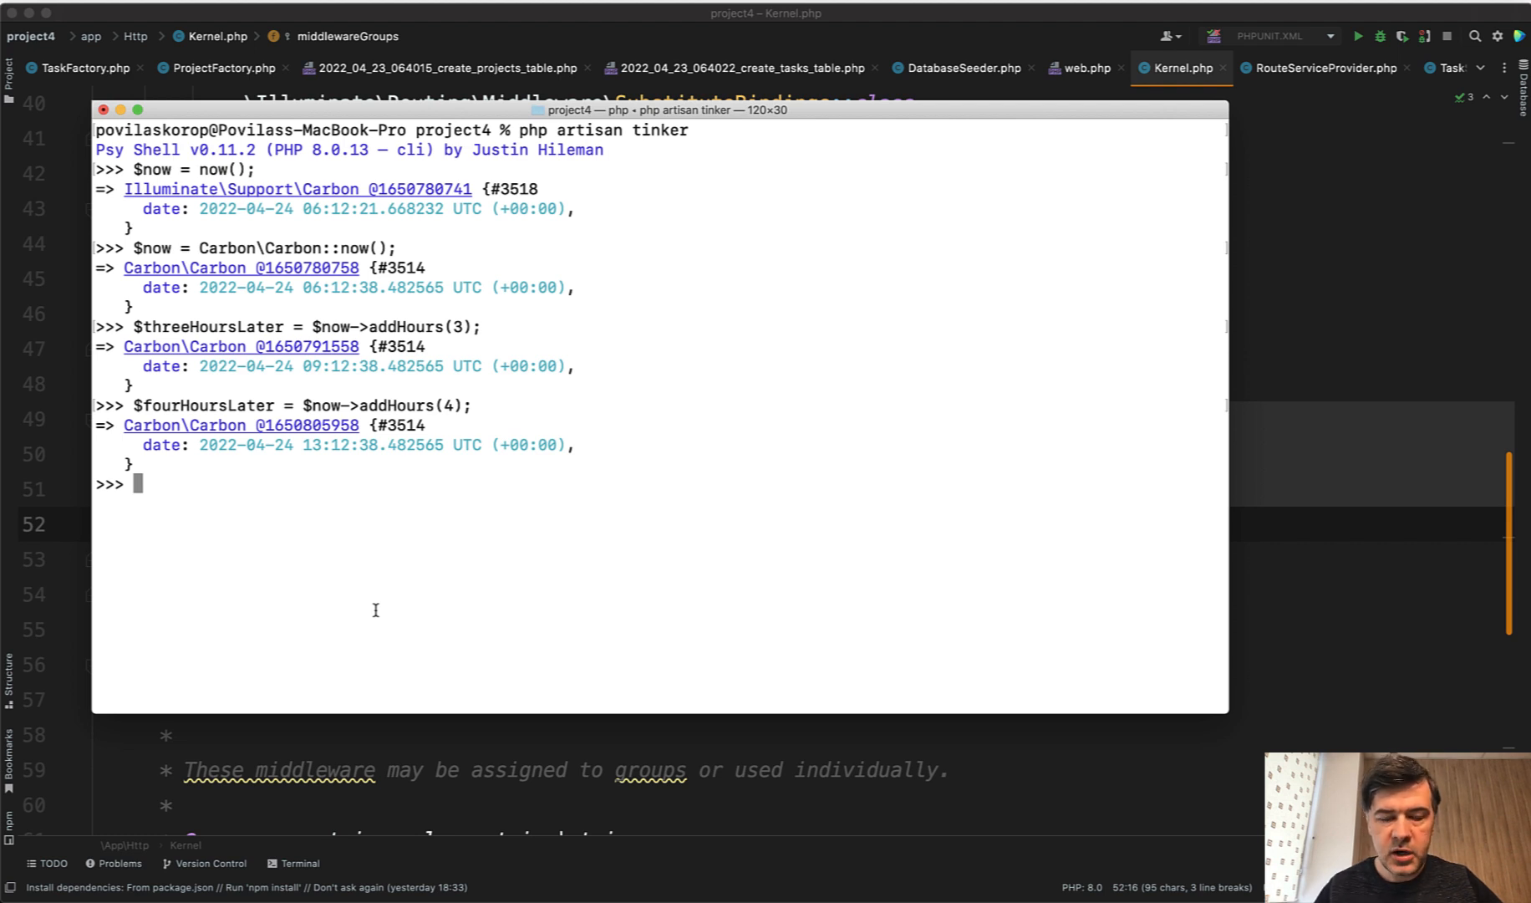
- Reassign $now as Carbon\CarbonImmutable::now() and rerun the addHours assignments, getting 09:14:52 and 10:14:52
type("$now = Carbon\\Carbon::now();")
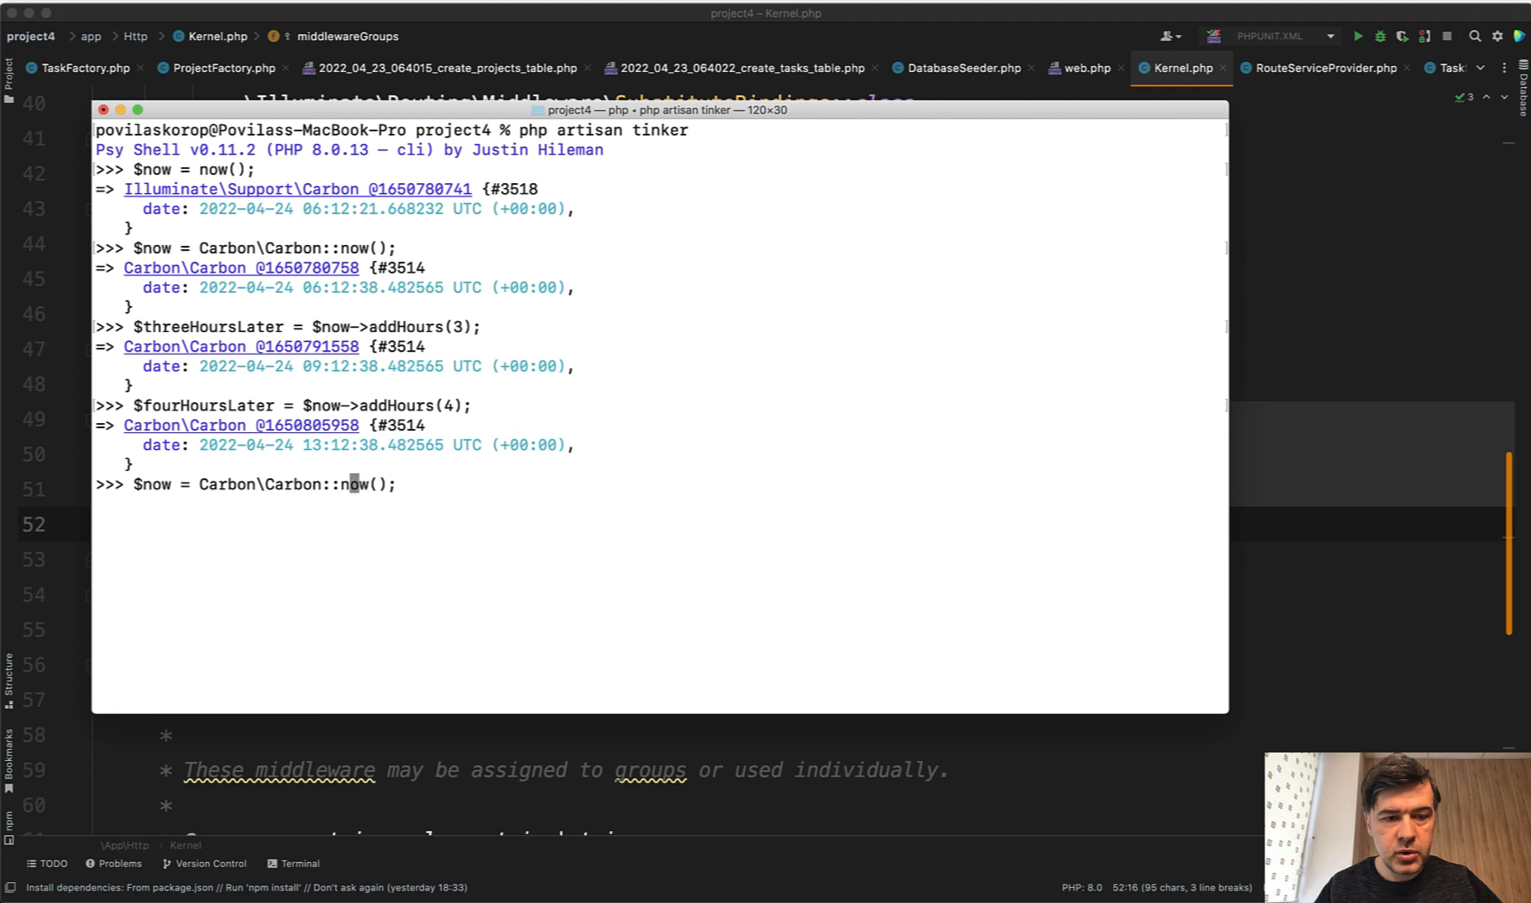
type("Immutable")
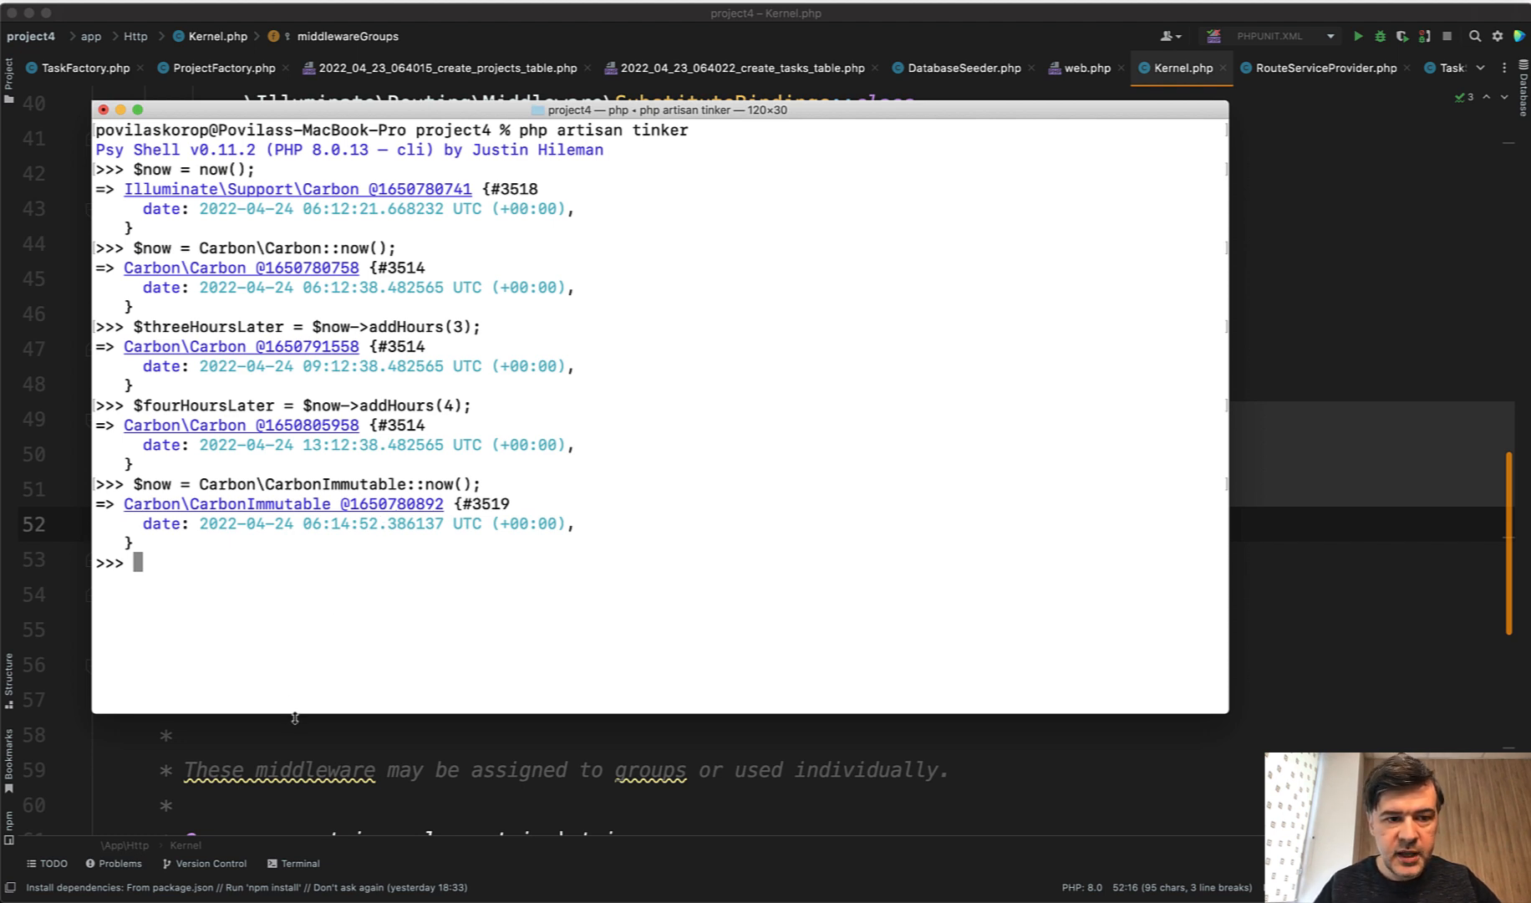
type("$threeHoursLater = $now->addHours(3);")
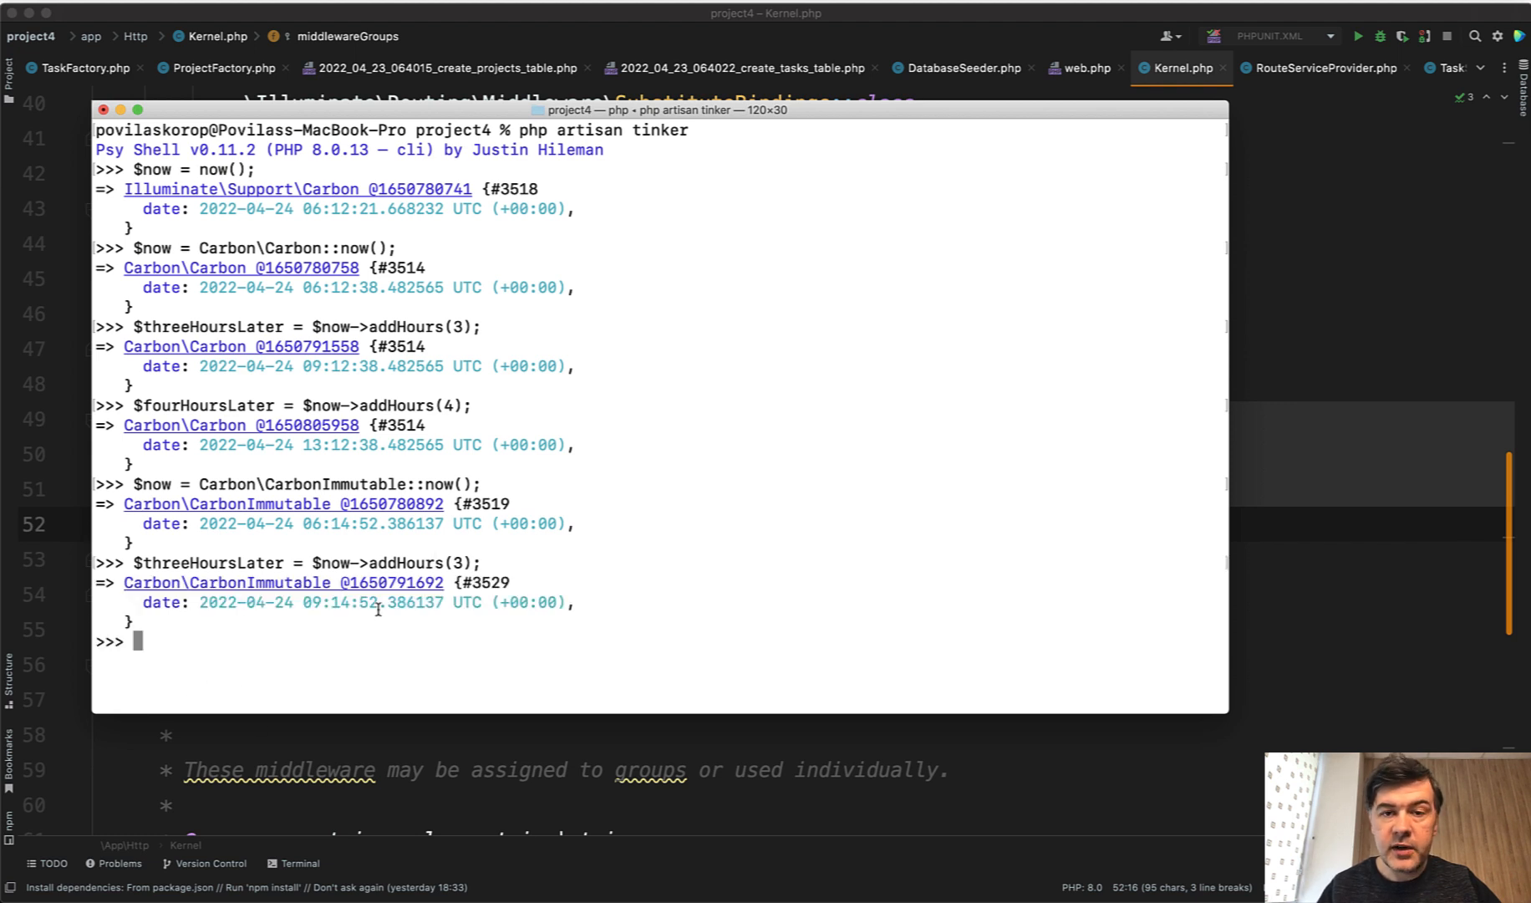
type("$now = Carbon\\CarbonImmutable::now();")
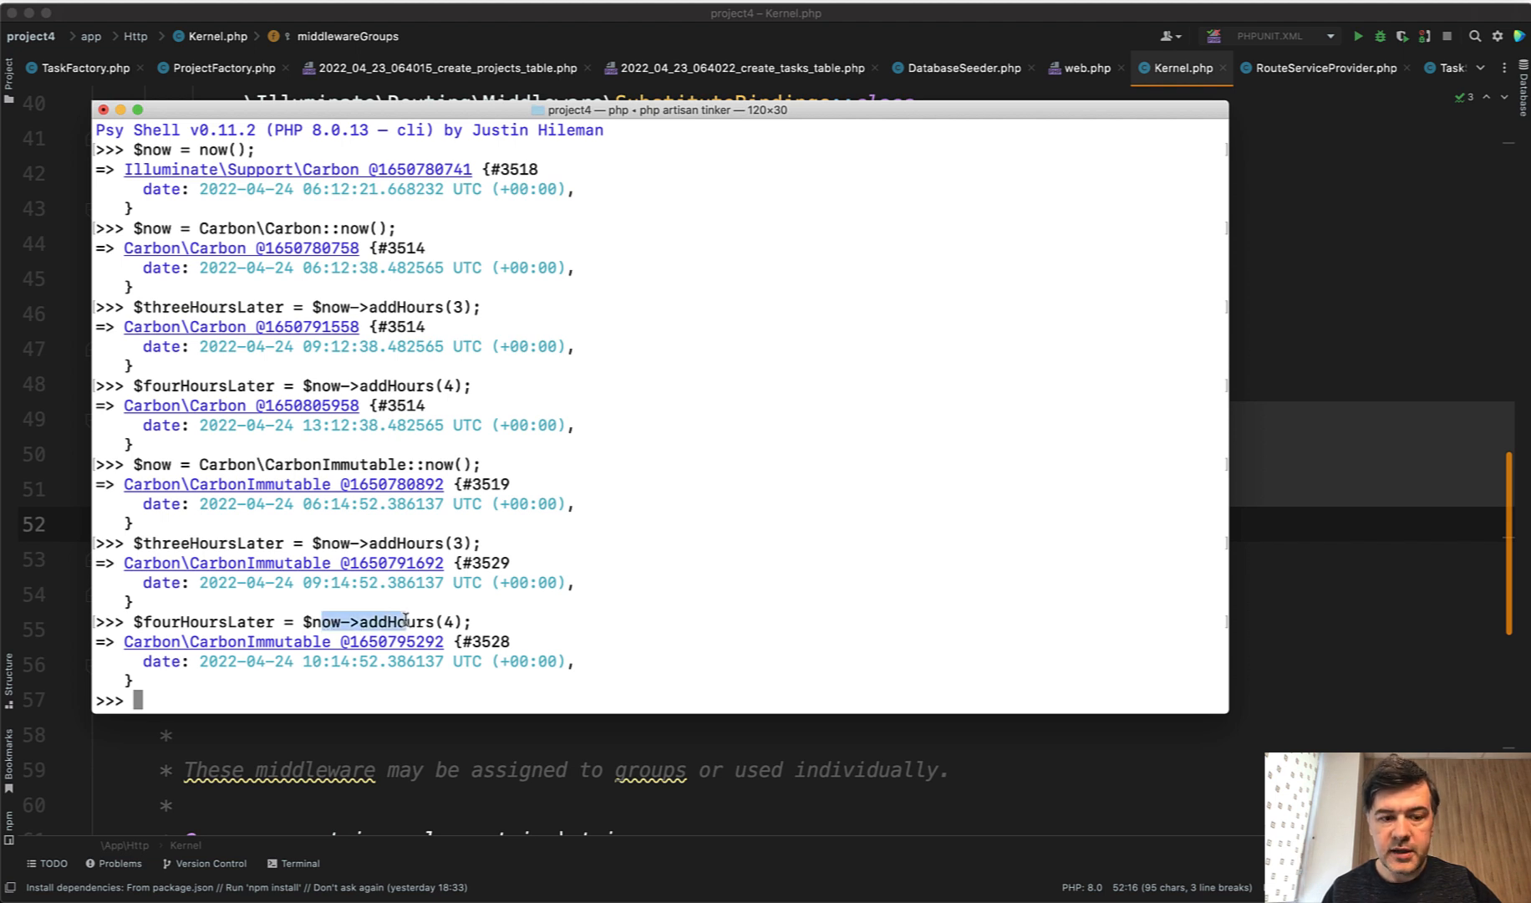
- Highlight the $now->addHours call and the threeHoursLater variable name in the output
double_click(155, 465)
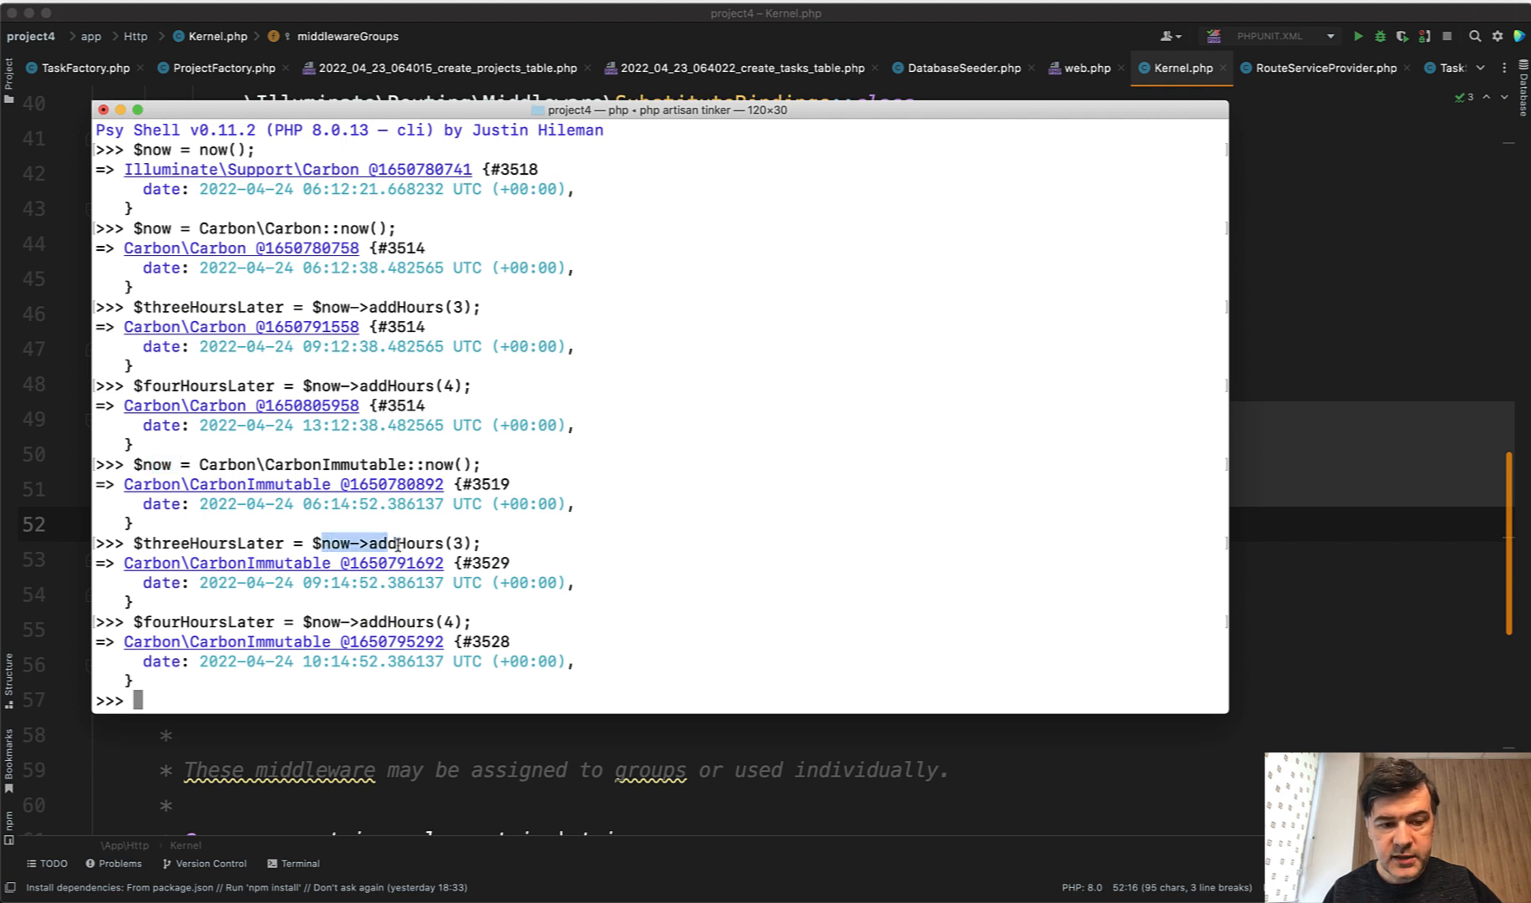
double_click(210, 542)
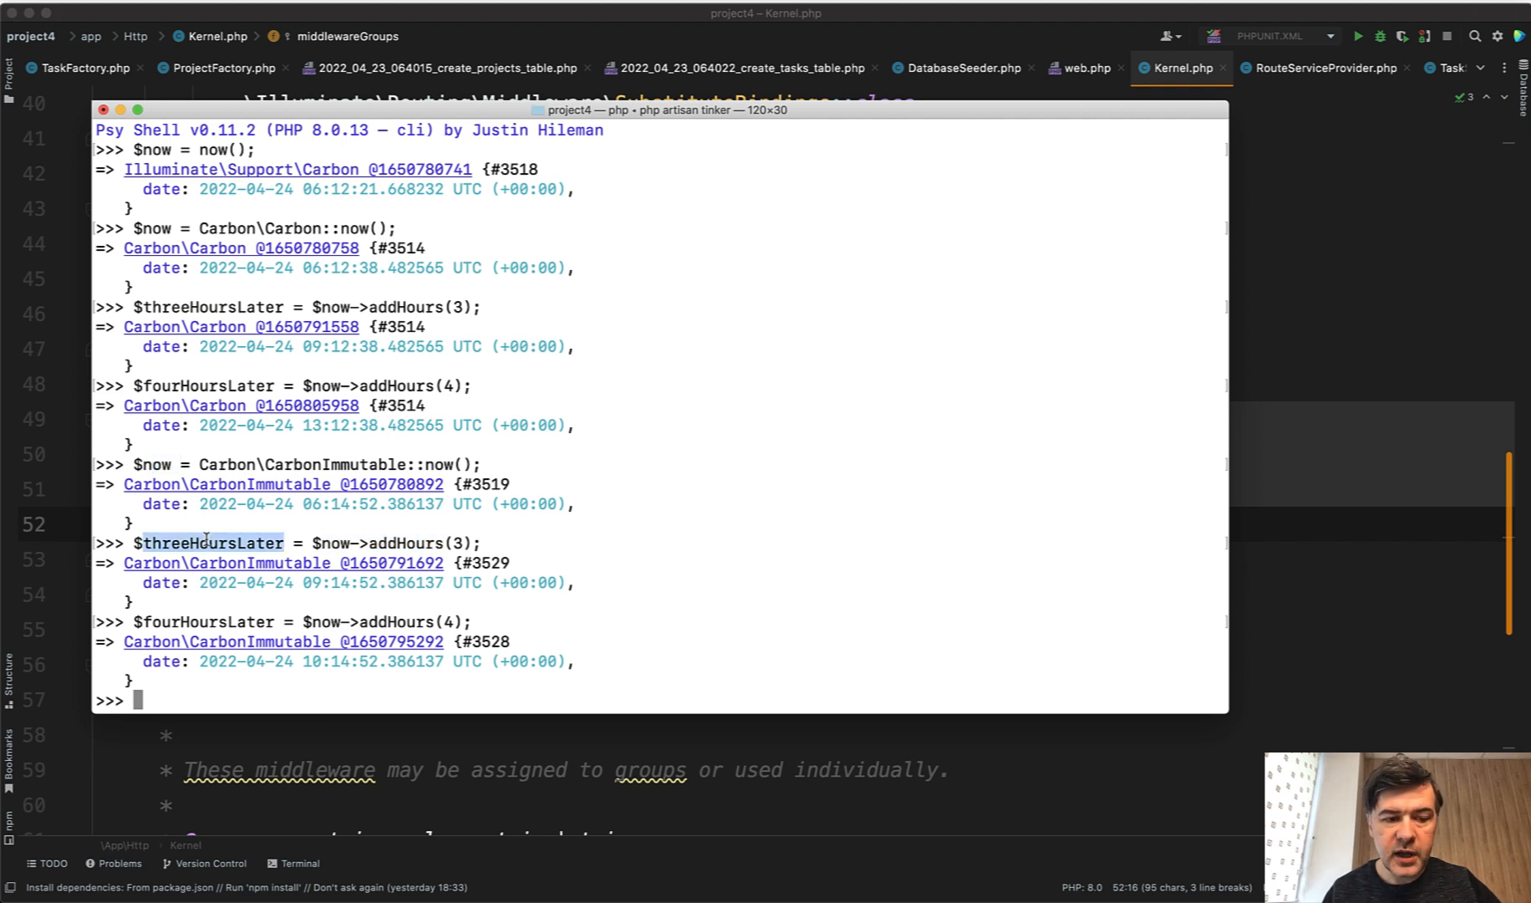